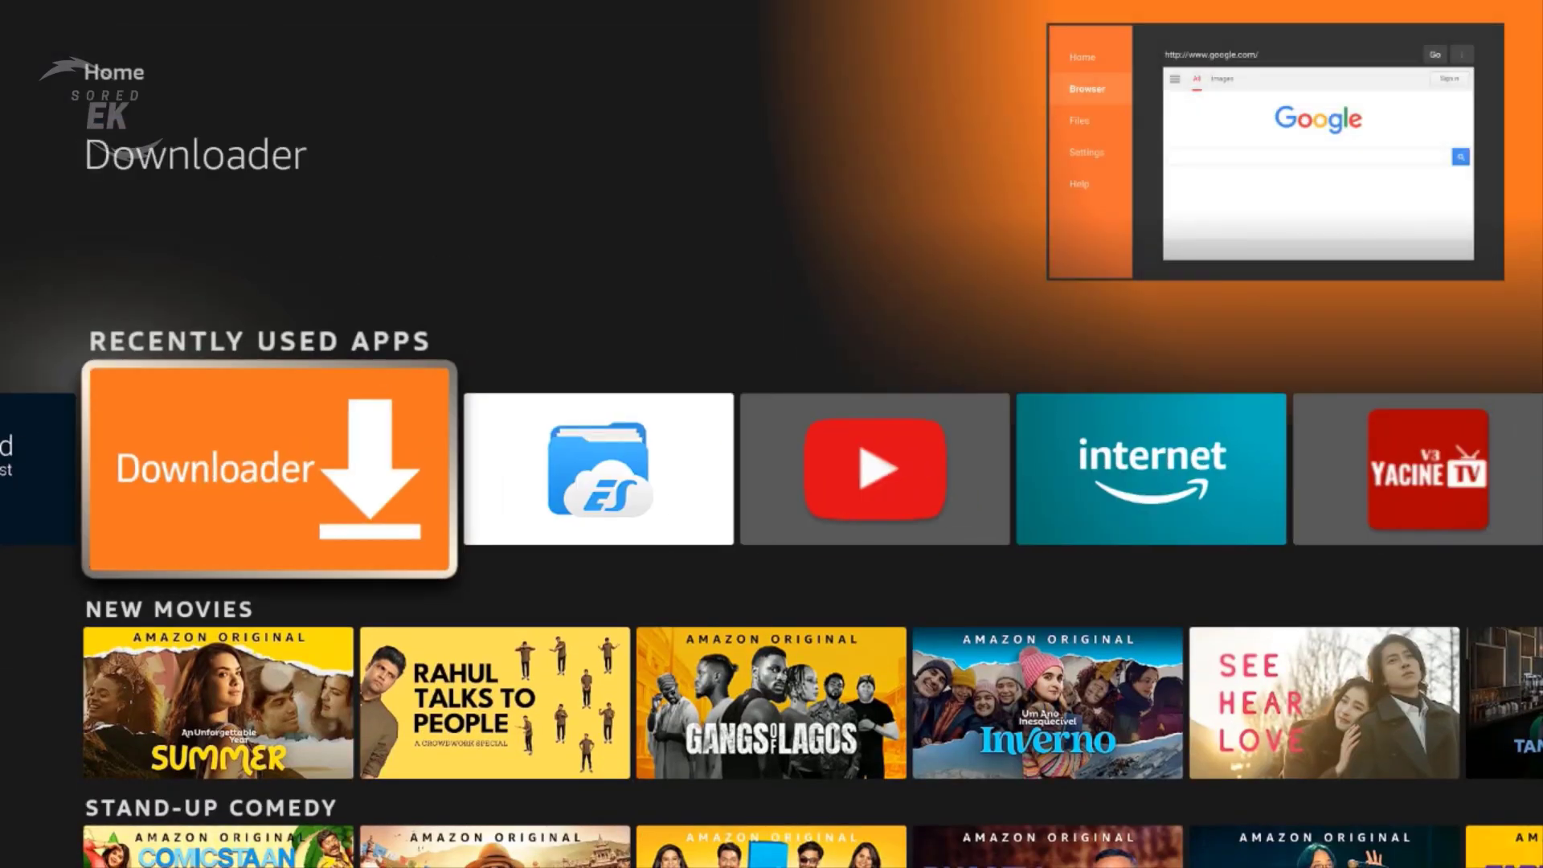
# Launch Downloader and load kodi.tv in its built-in browser
pyautogui.click(268, 468)
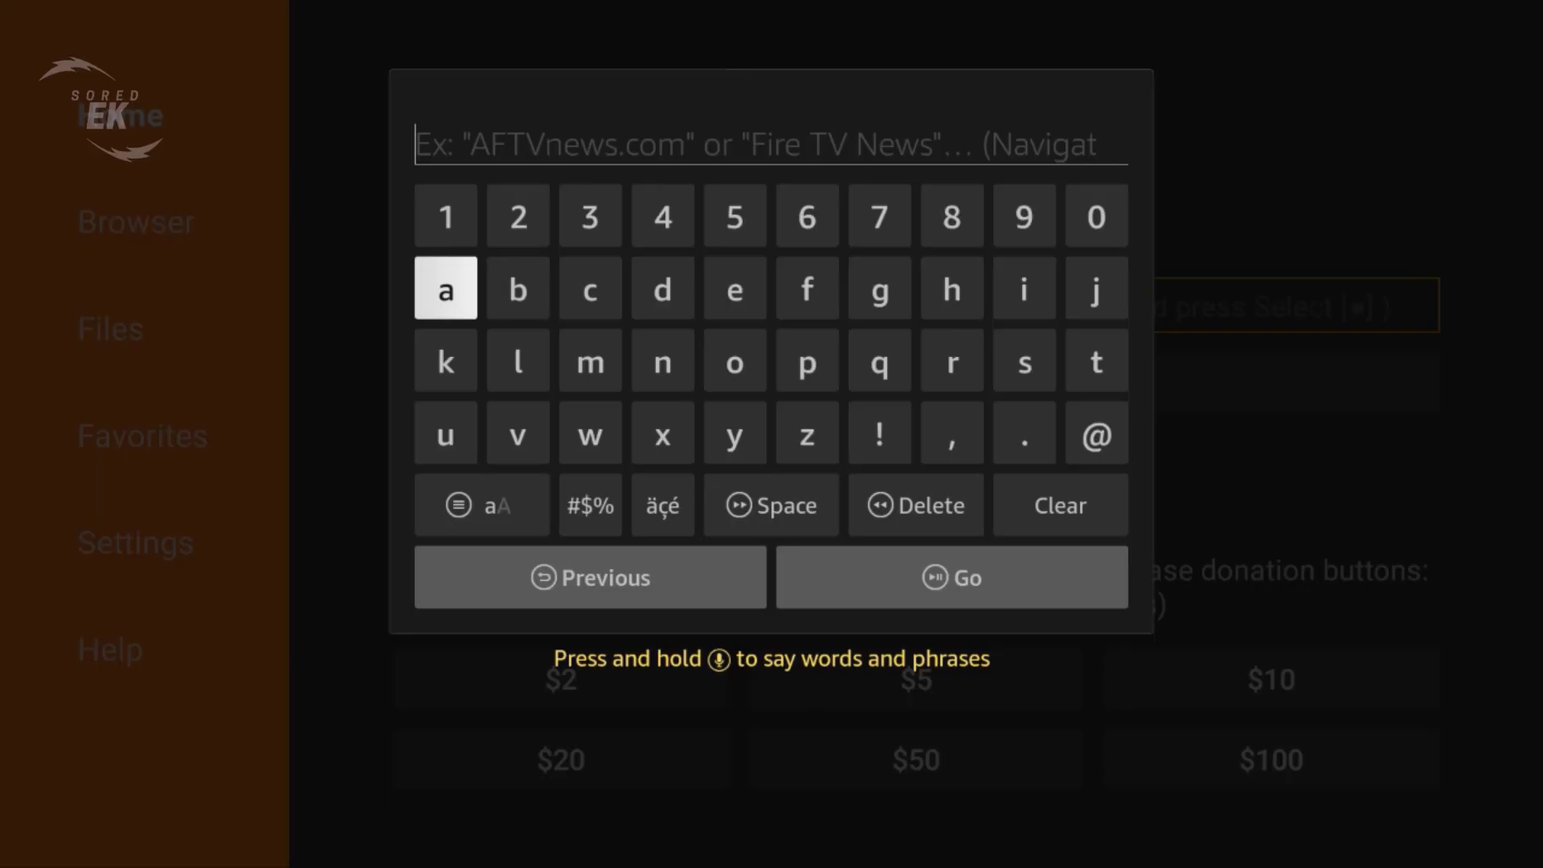
pyautogui.click(446, 360)
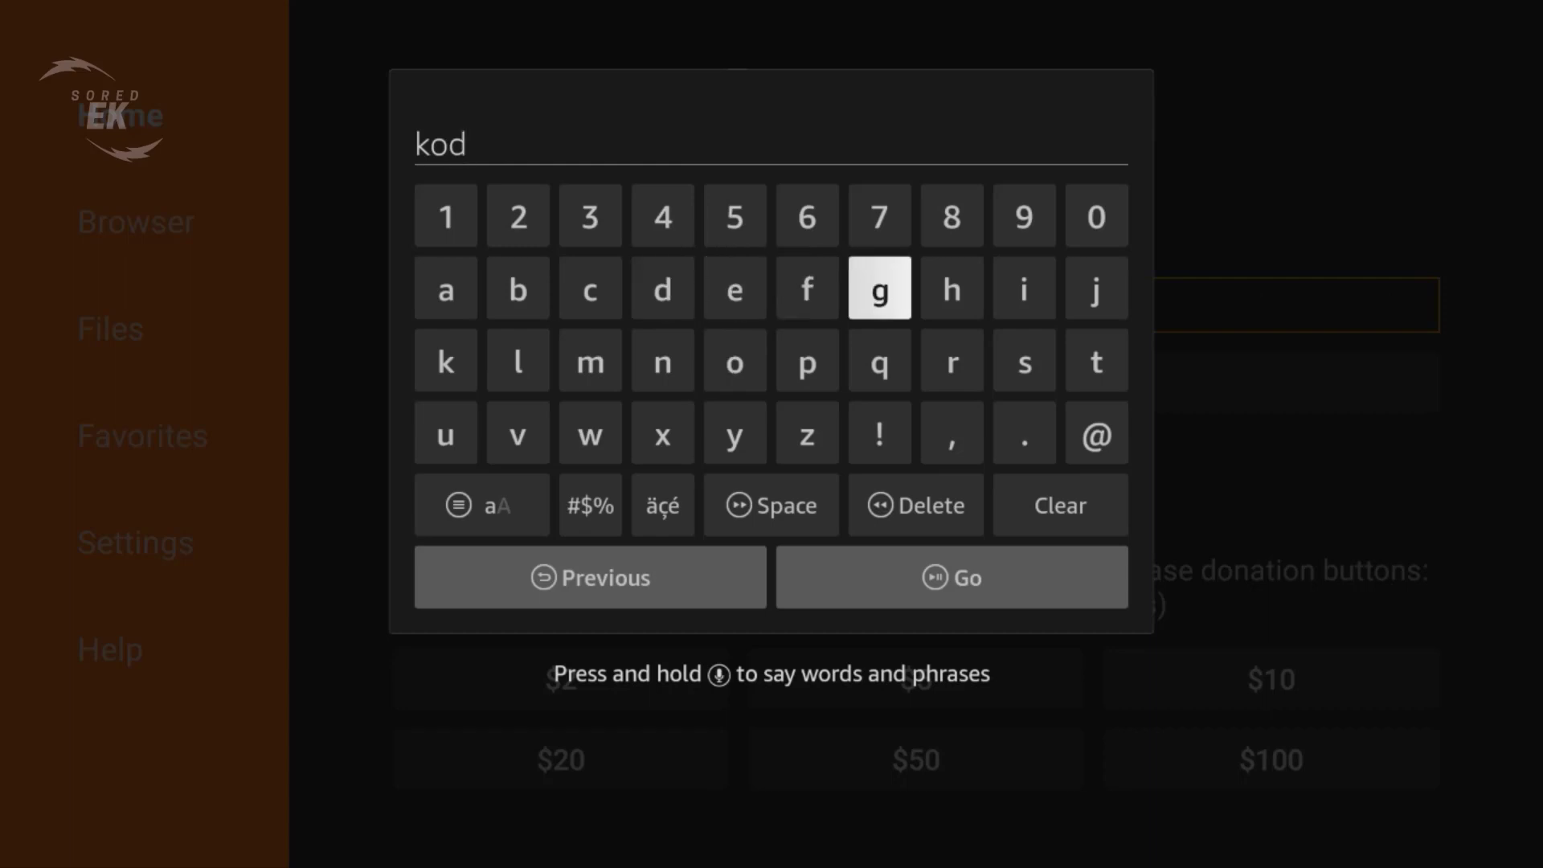
pyautogui.click(1024, 433)
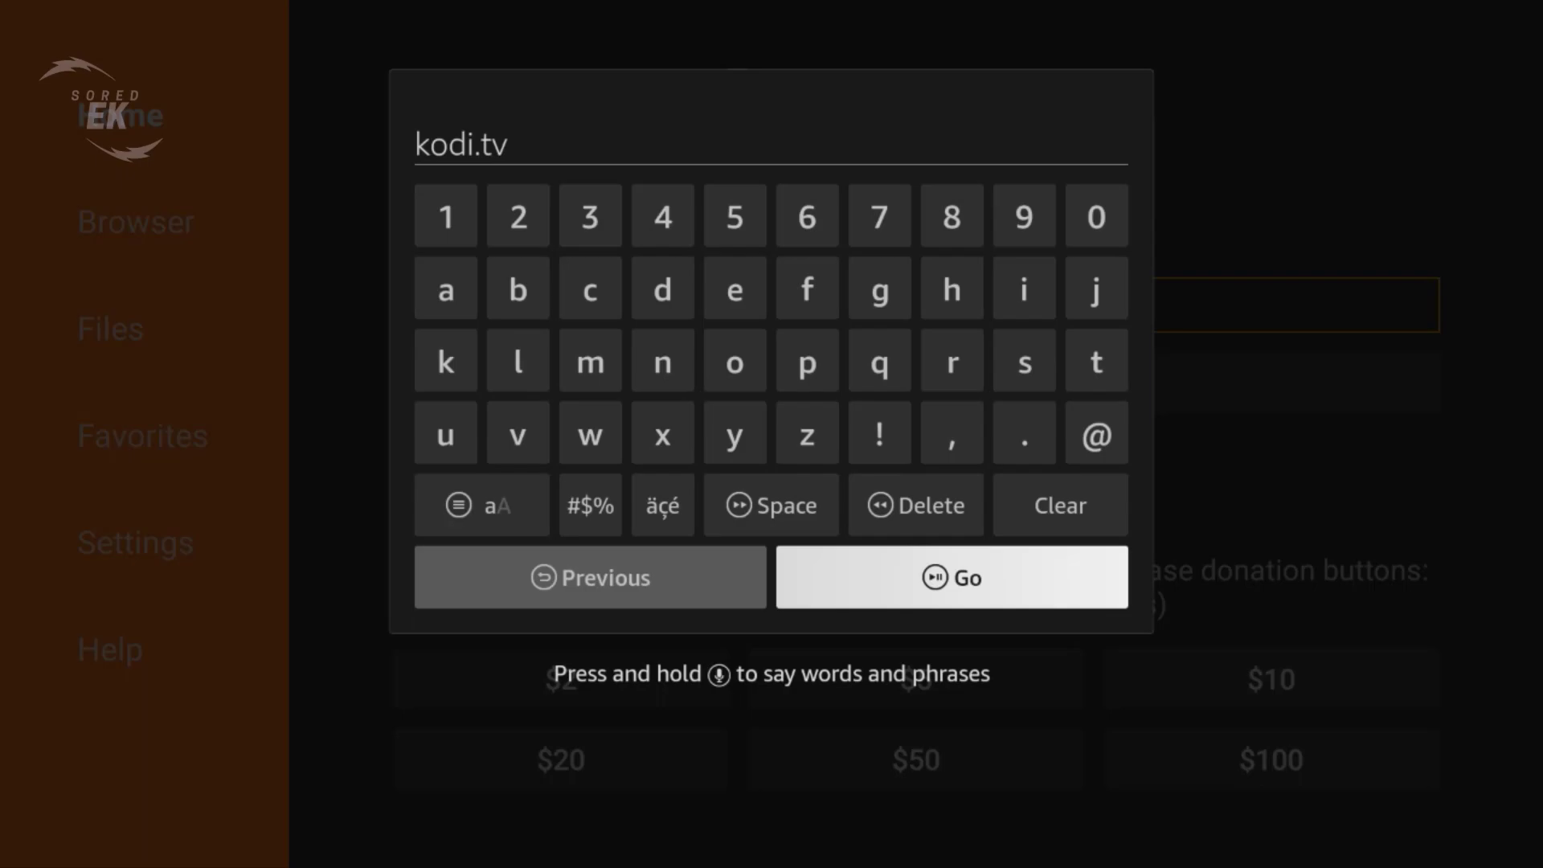
pyautogui.click(950, 577)
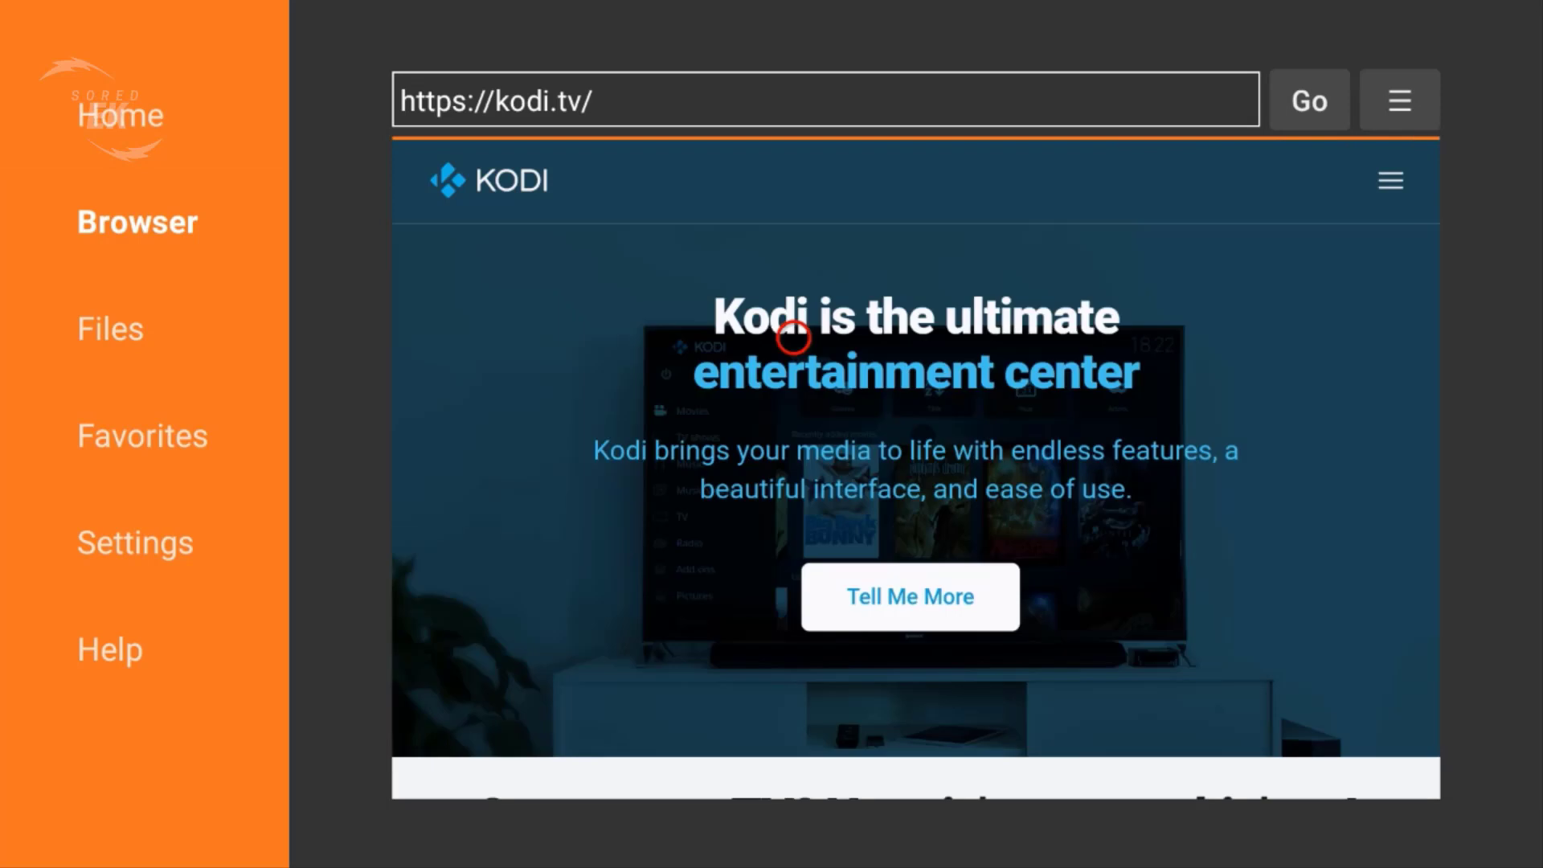
pyautogui.moveTo(1340, 297)
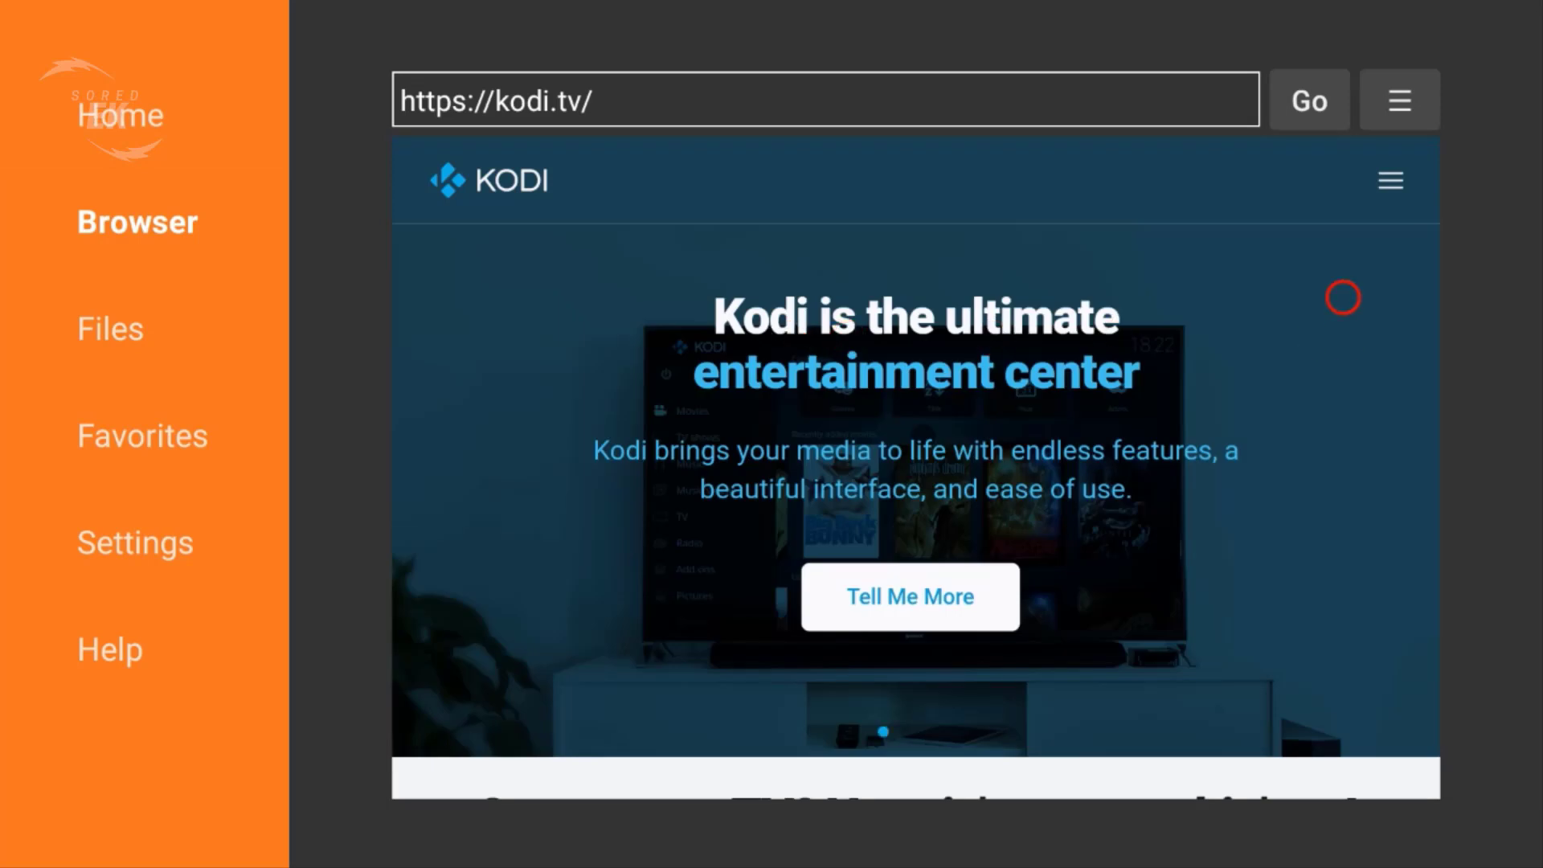
# Go to Download via the site menu and scroll to the Select Your Platform icons
pyautogui.click(1389, 180)
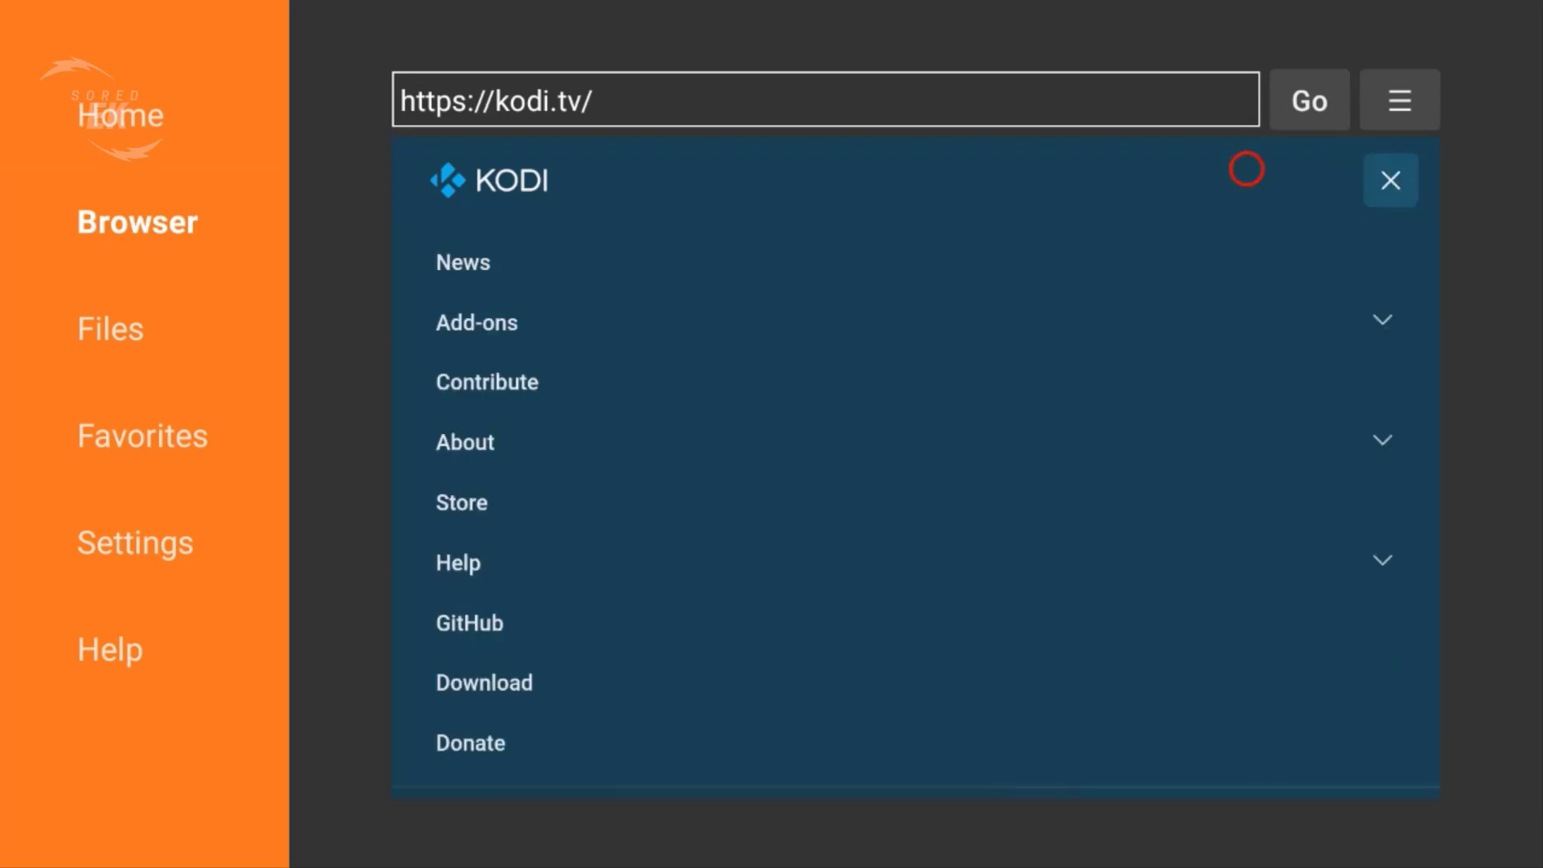
pyautogui.moveTo(532, 704)
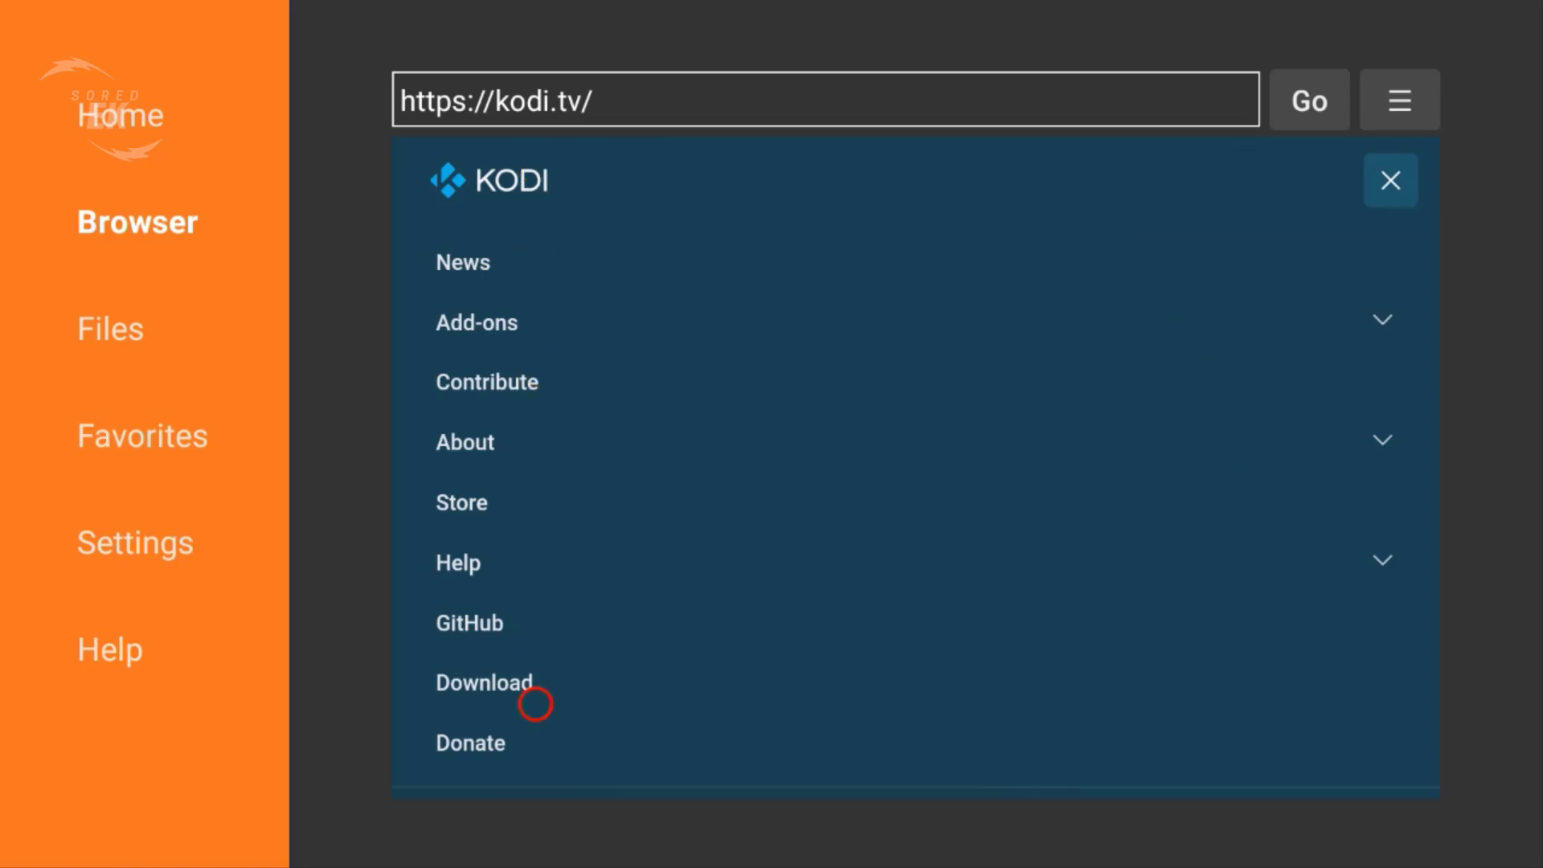
pyautogui.click(484, 681)
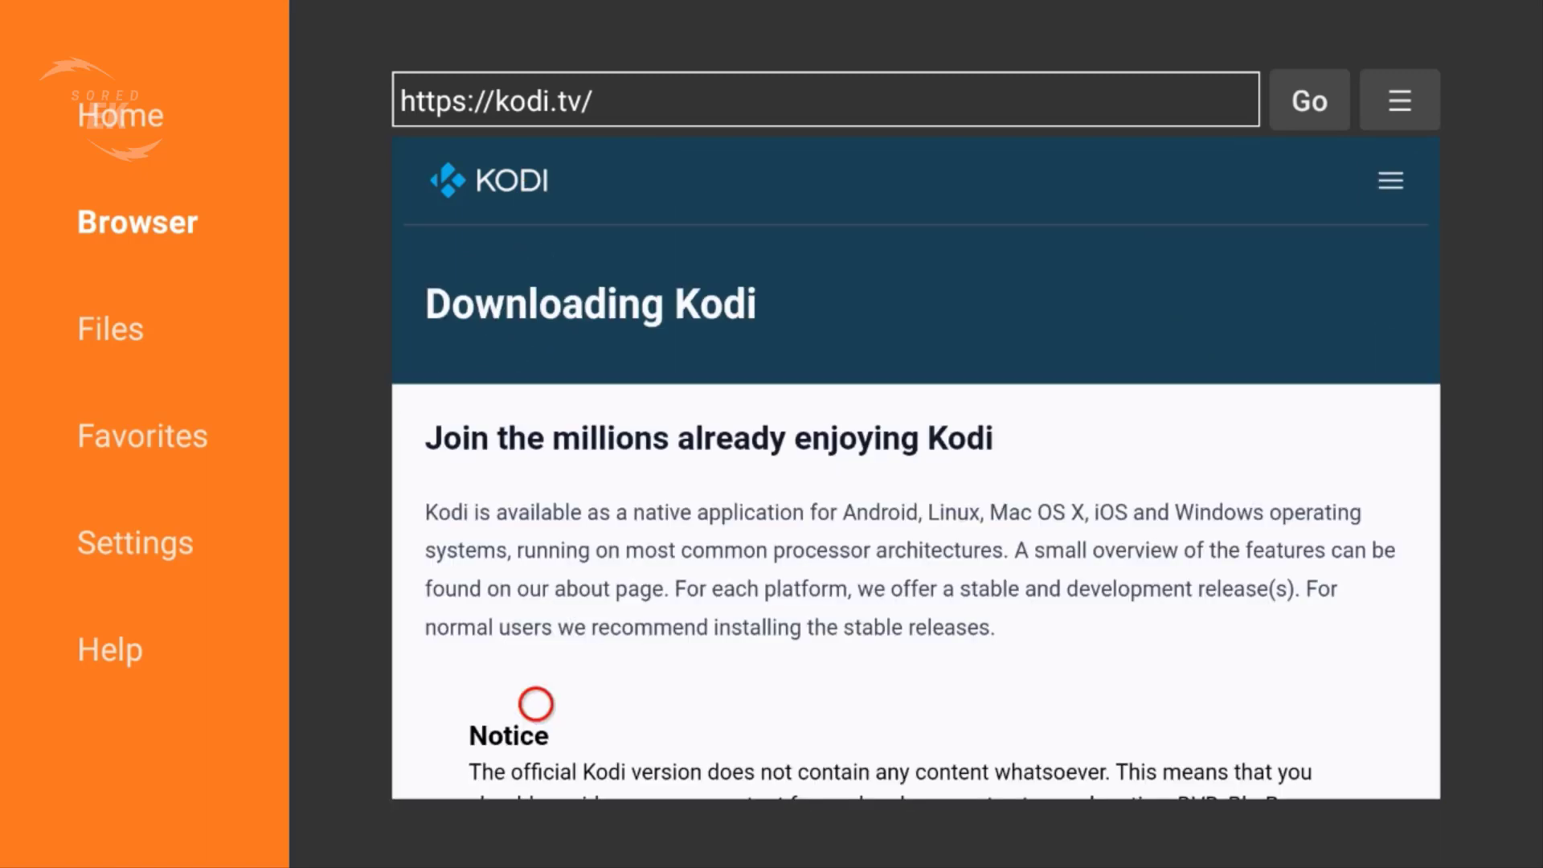
pyautogui.scroll(-3)
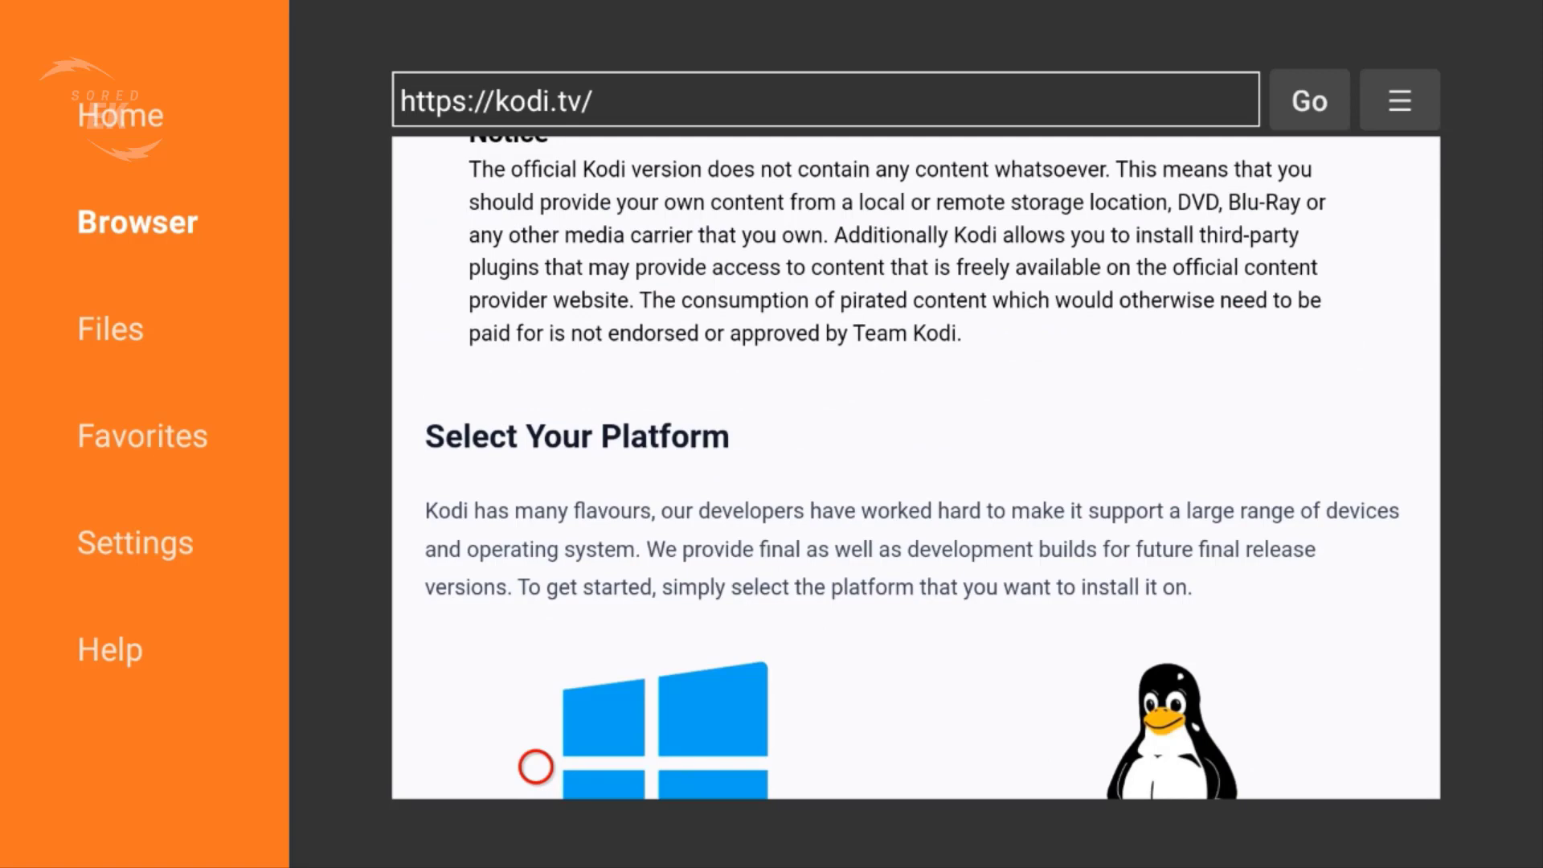
pyautogui.scroll(-3)
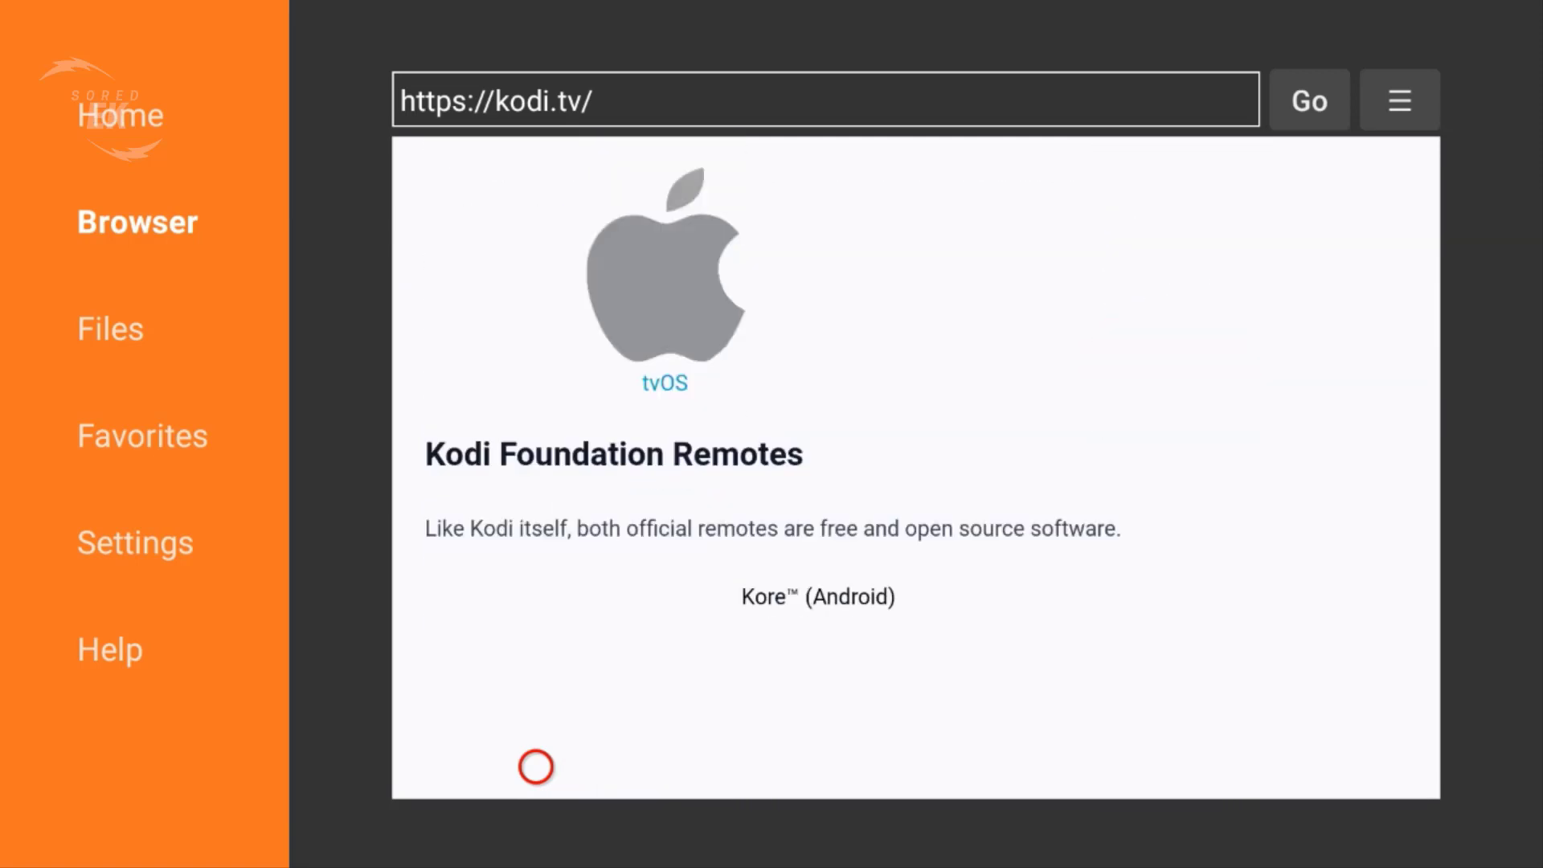
pyautogui.scroll(3)
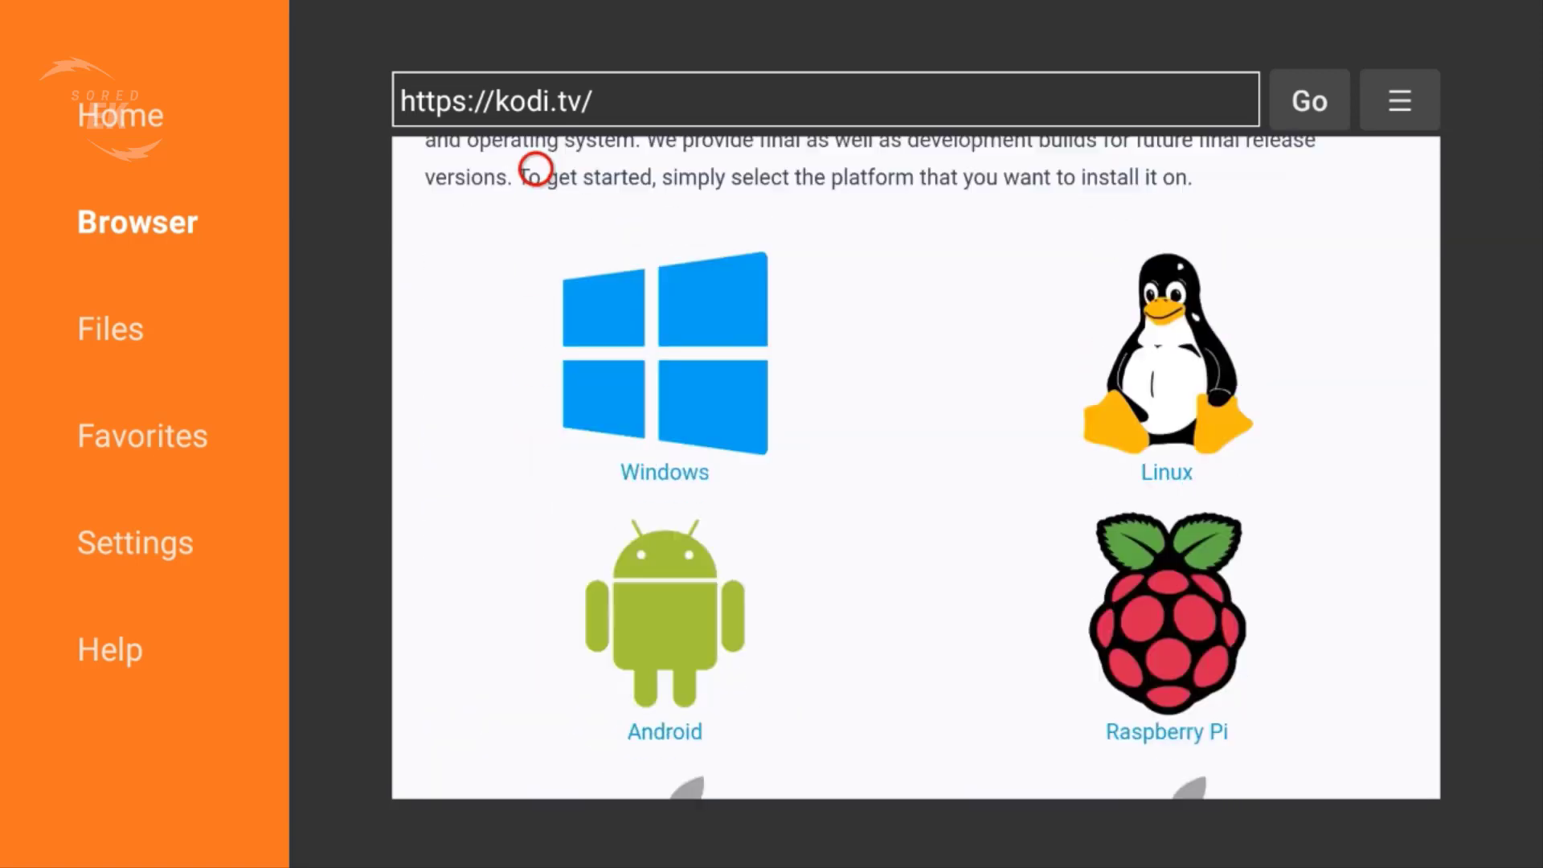
pyautogui.scroll(-3)
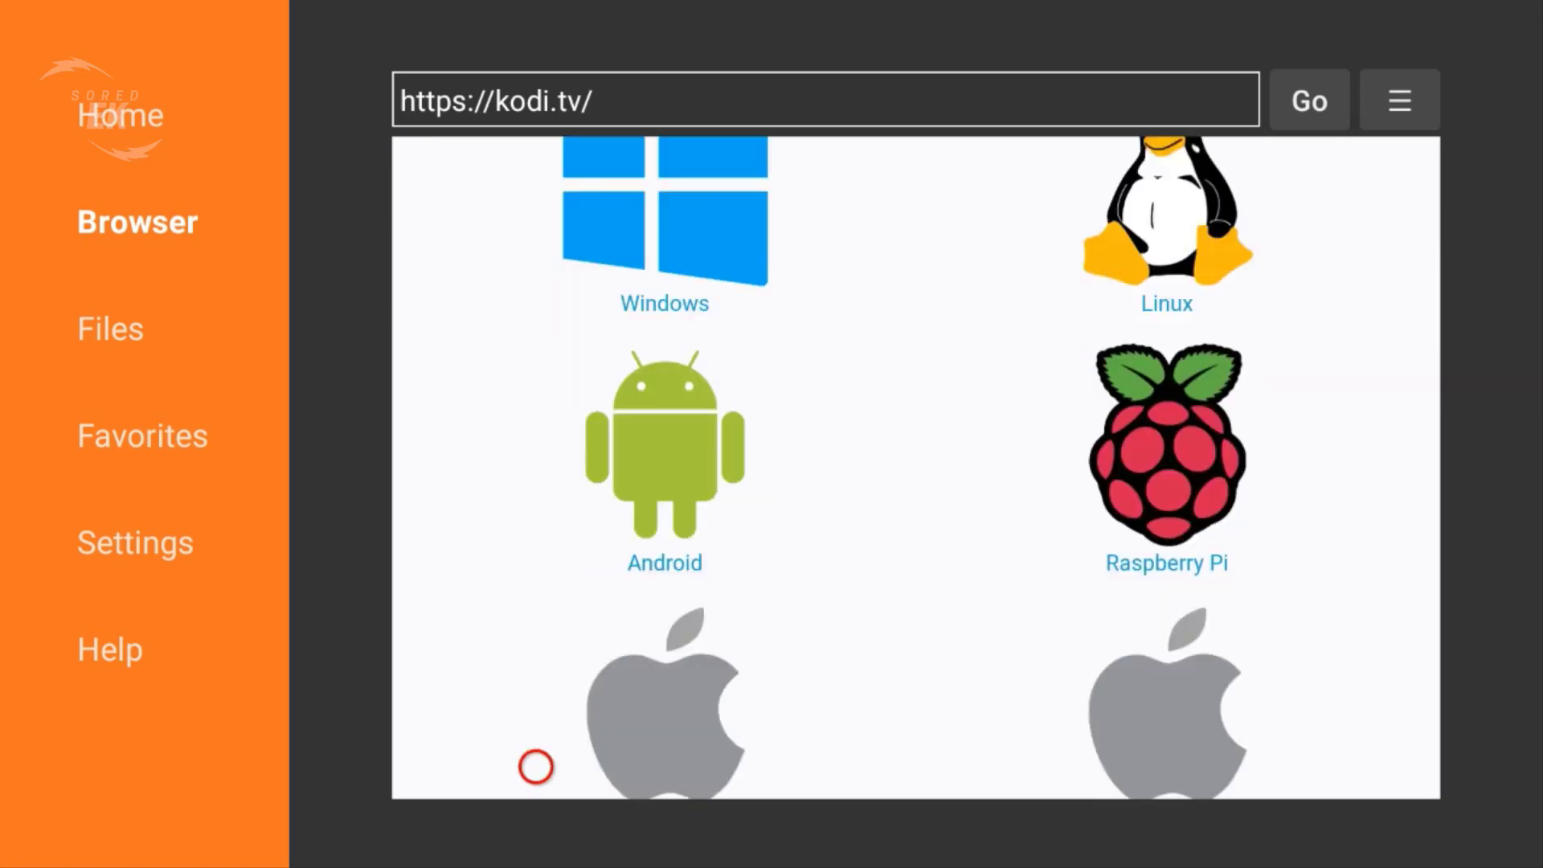
pyautogui.moveTo(641, 511)
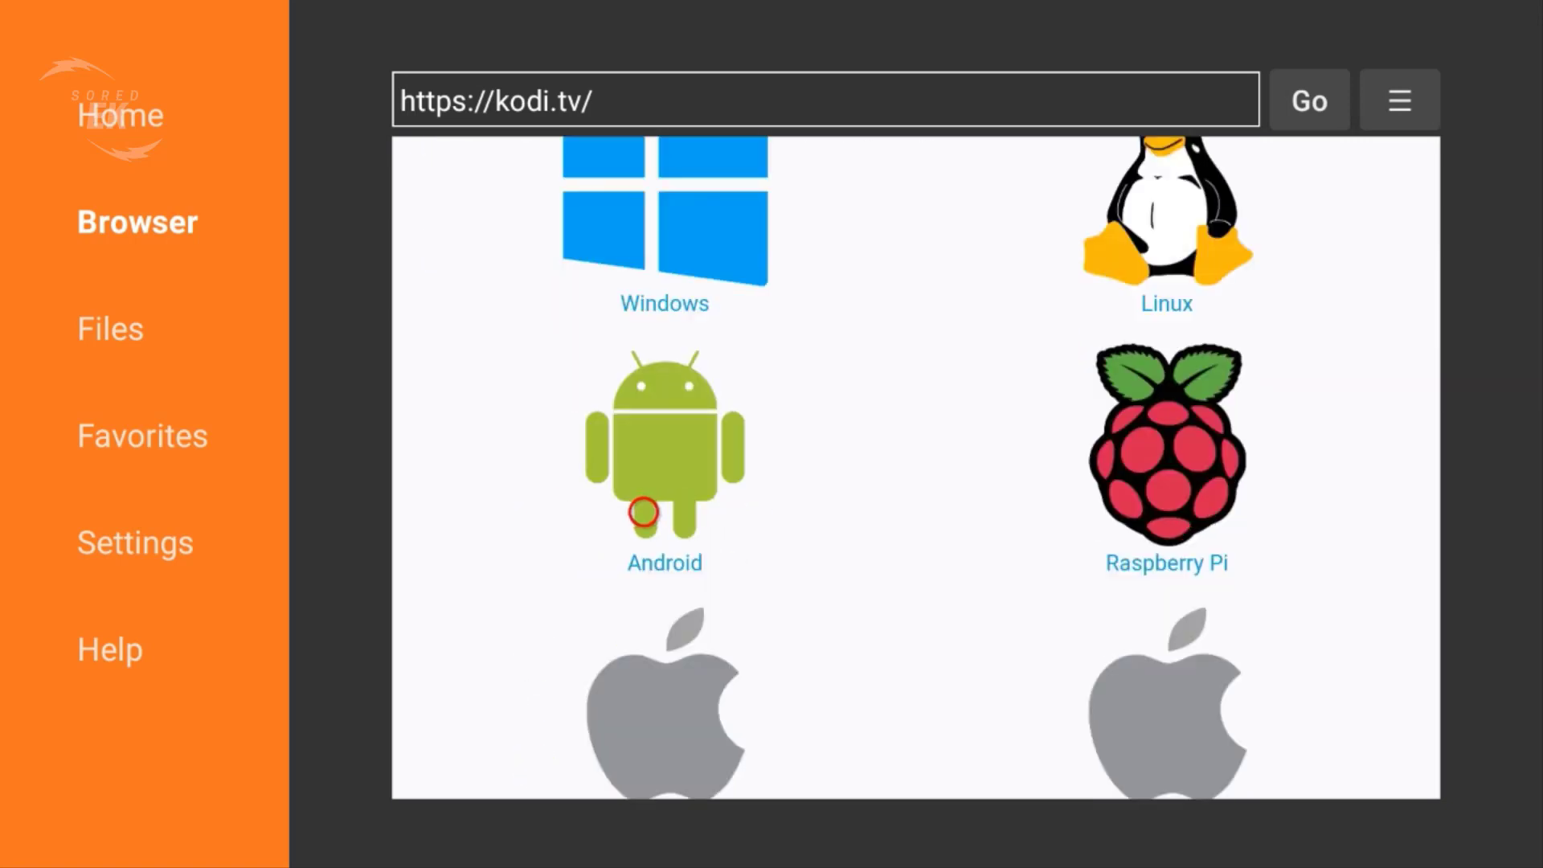
# Choose the Android platform and start downloading the ARMV7A (32BIT) Kodi v20.2 build
pyautogui.click(663, 443)
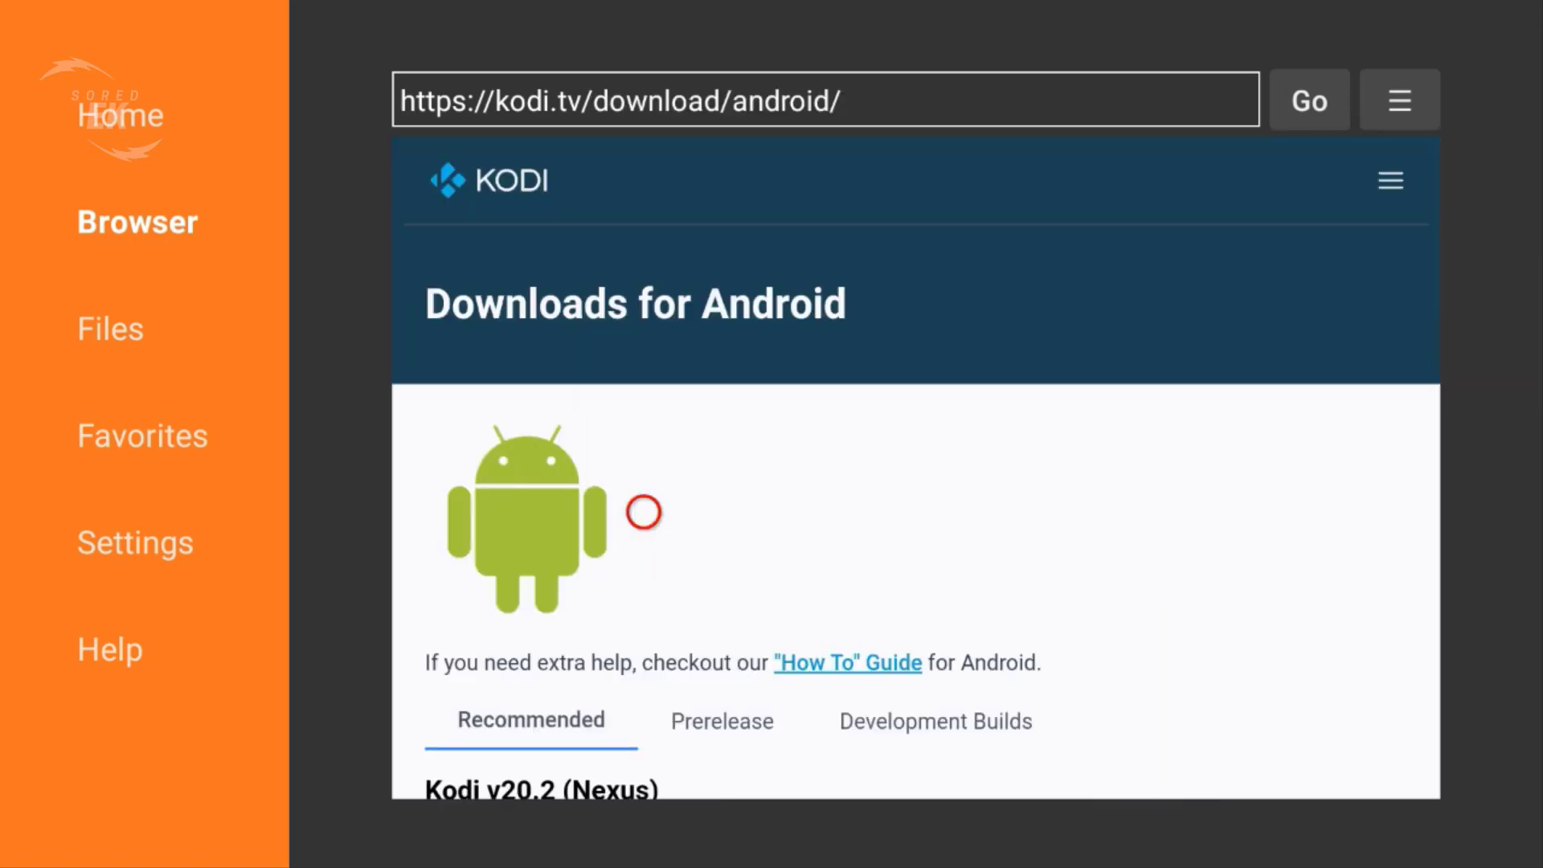
pyautogui.scroll(-3)
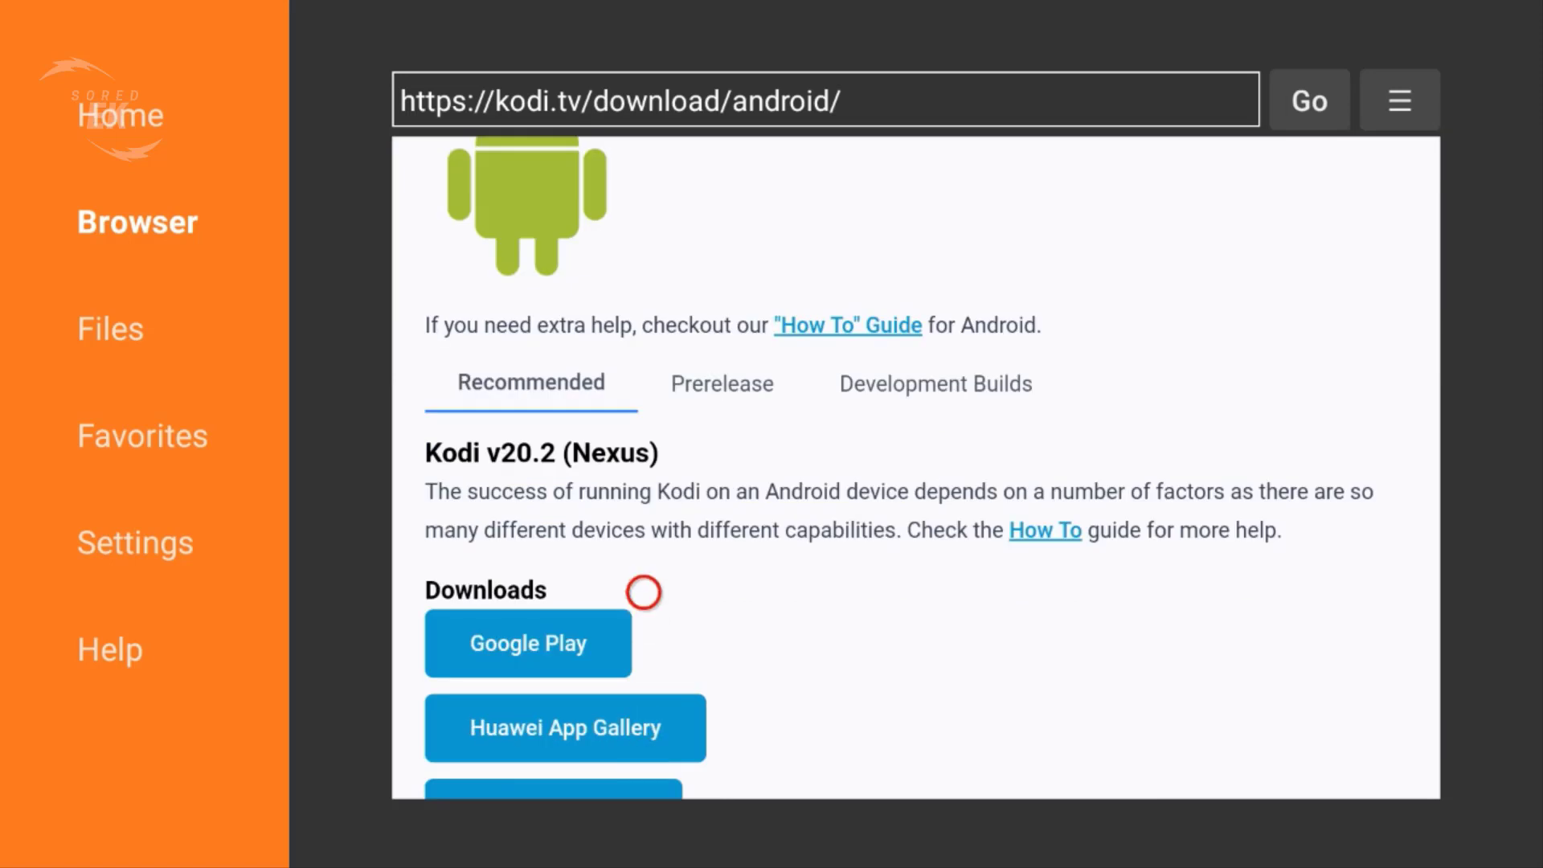
pyautogui.moveTo(709, 446)
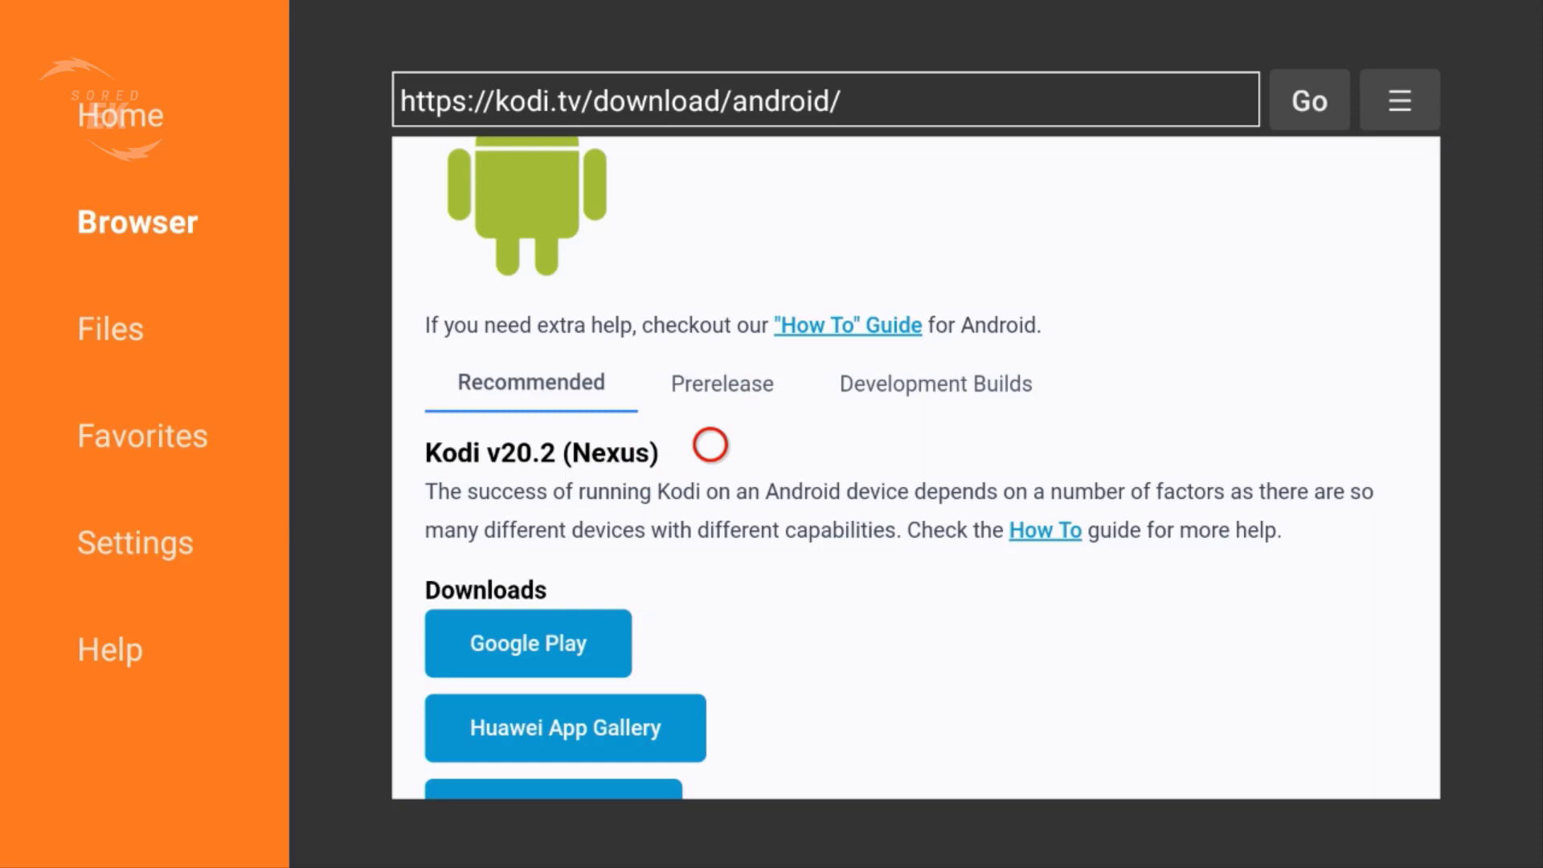
pyautogui.moveTo(709, 686)
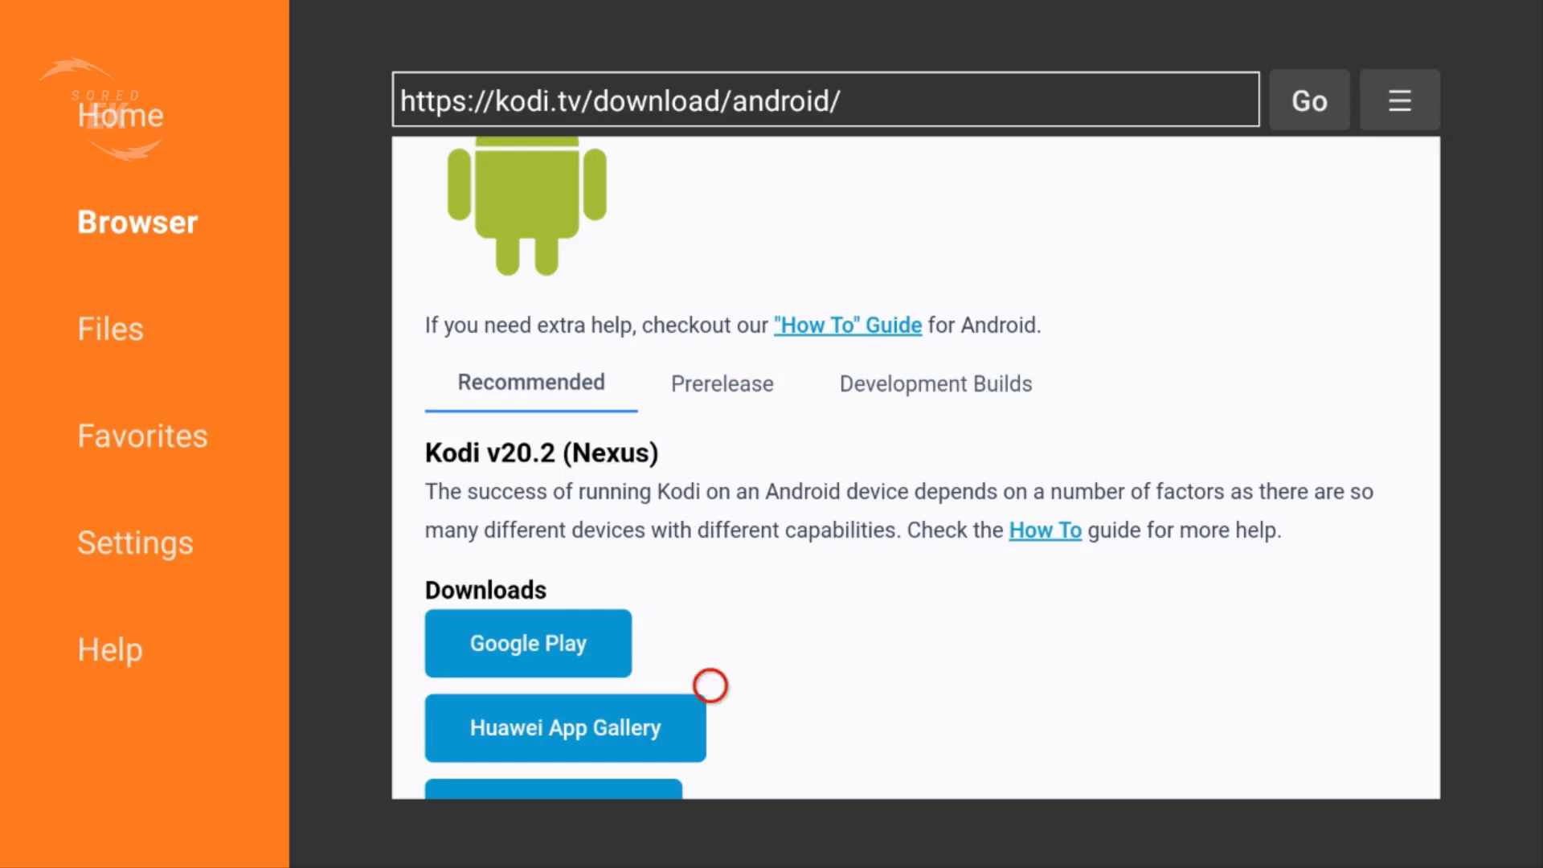
pyautogui.scroll(-3)
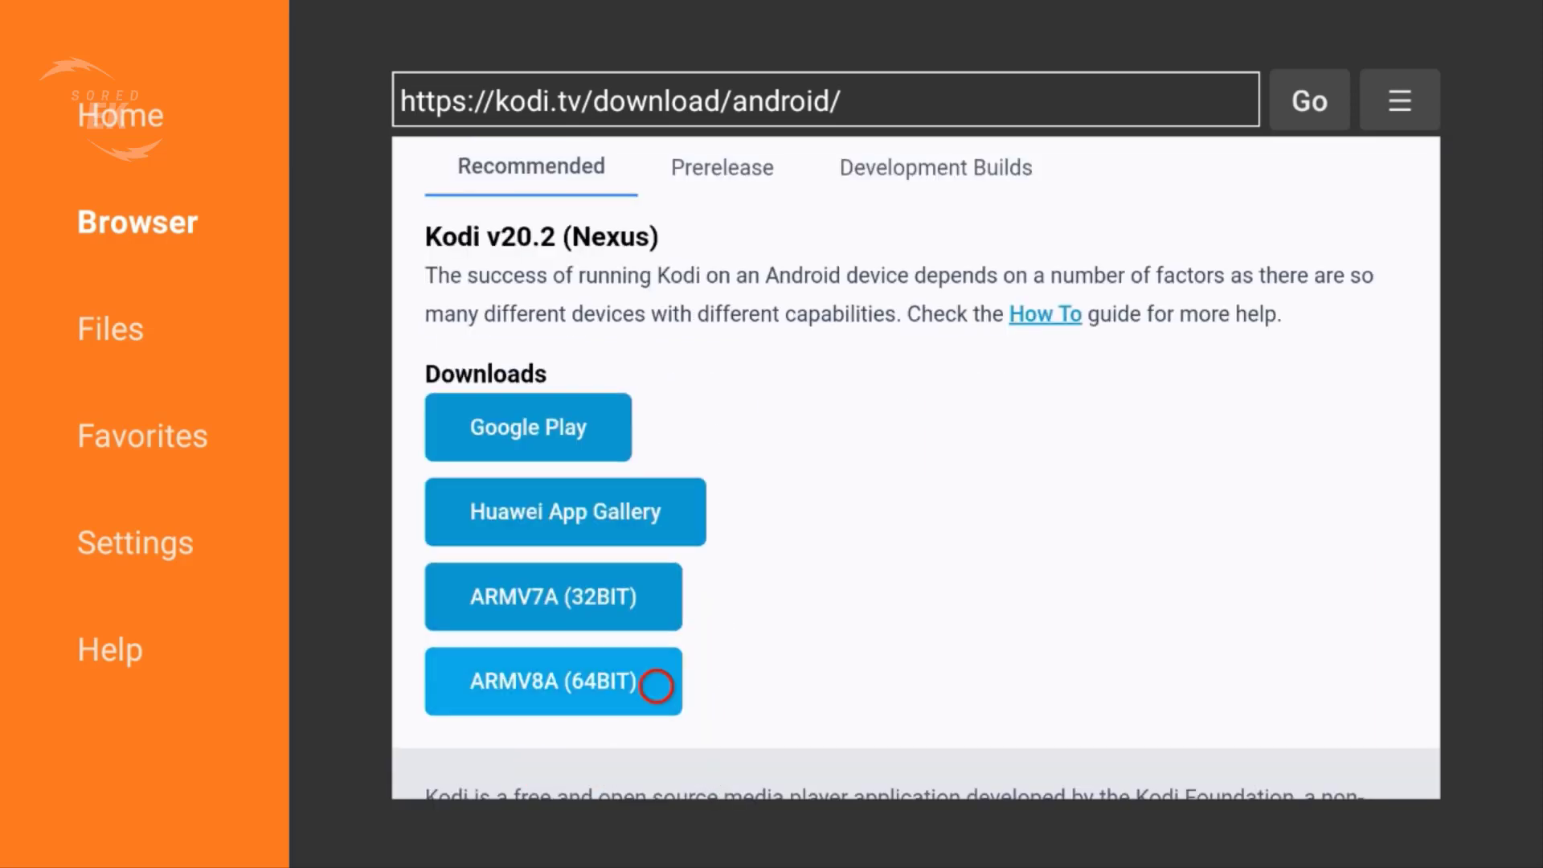
pyautogui.moveTo(656, 619)
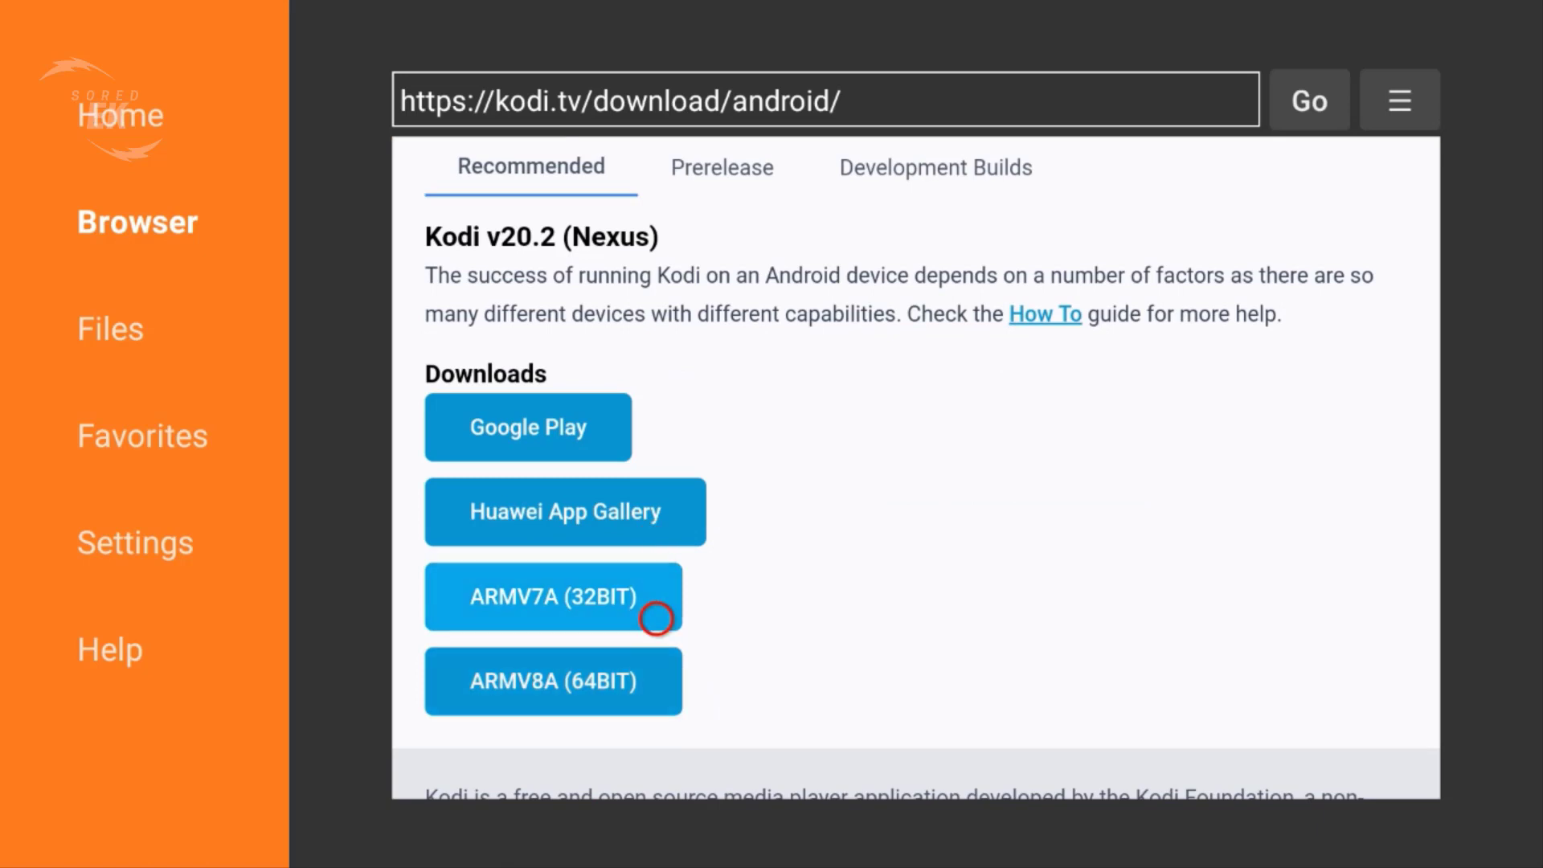
pyautogui.click(552, 596)
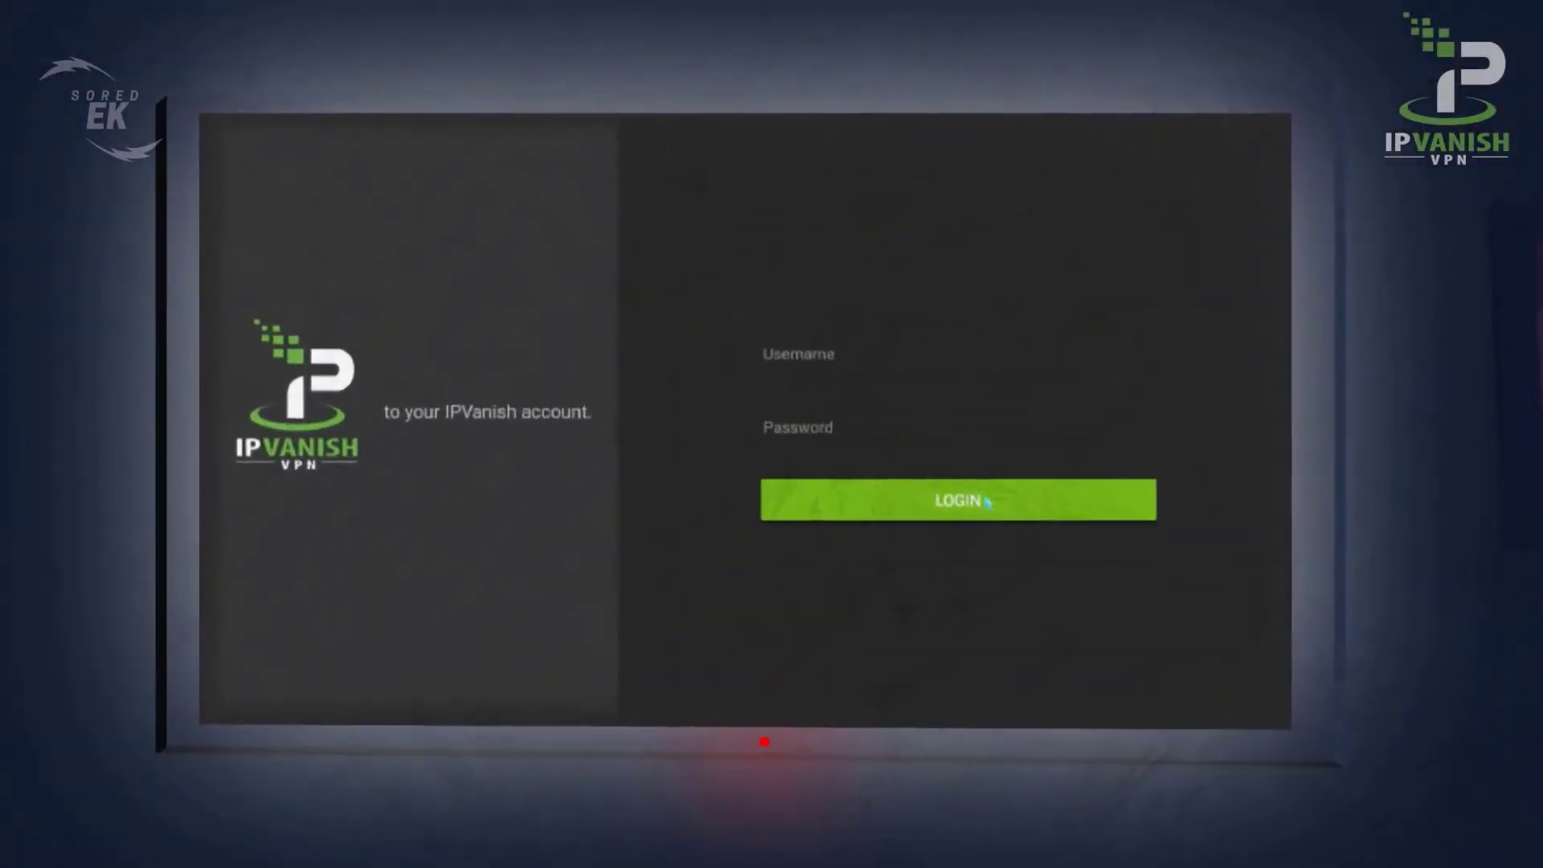
# Start the installer from the Status dialog once the Kodi APK download finishes
pyautogui.click(957, 498)
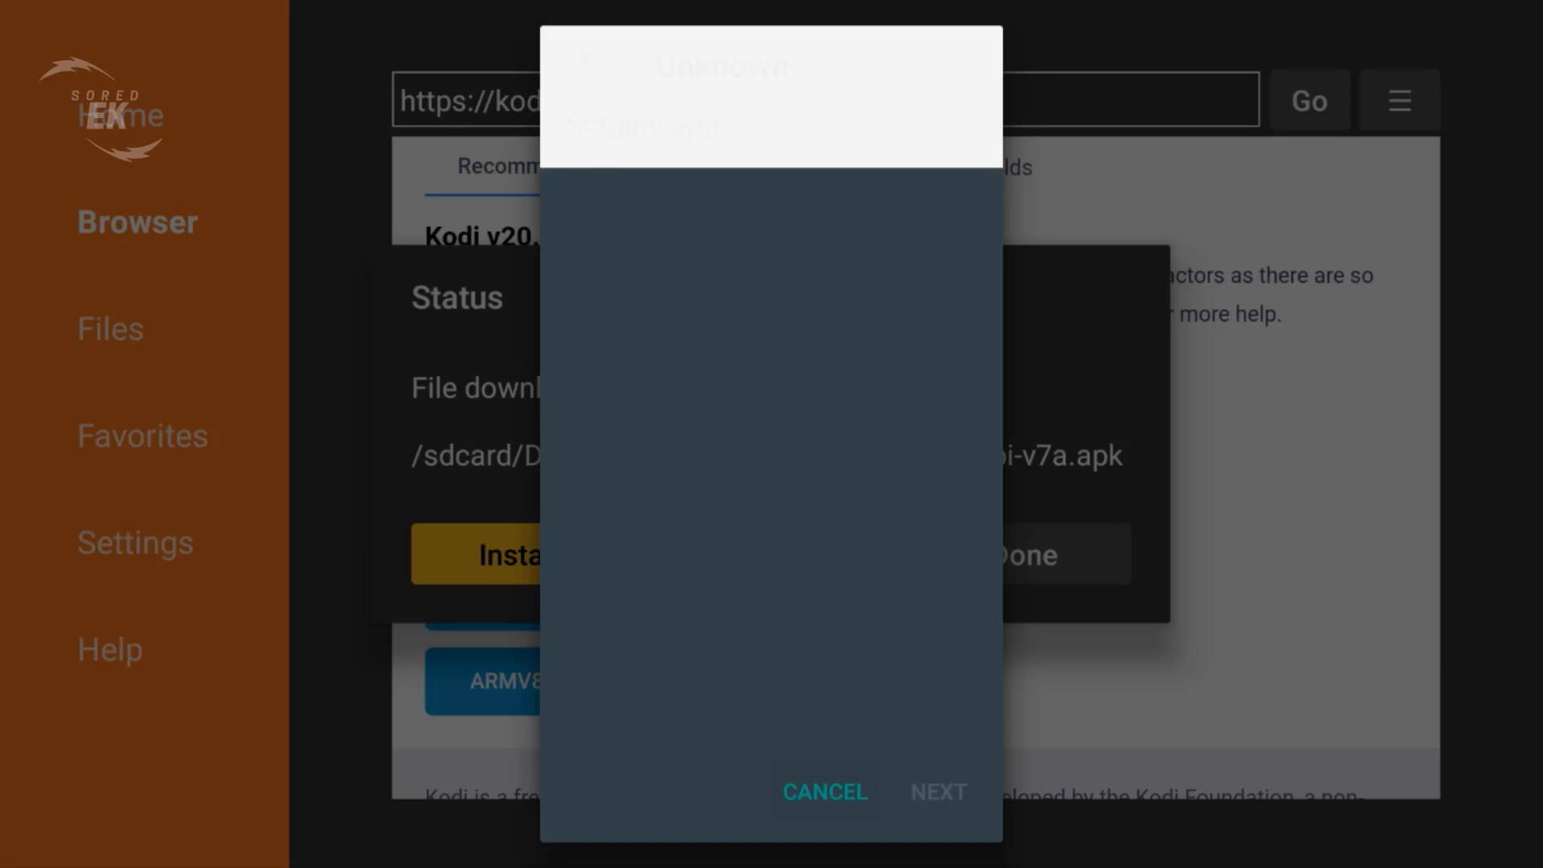
# Install the Kodi APK through the Android installer and launch it when installed
pyautogui.click(935, 792)
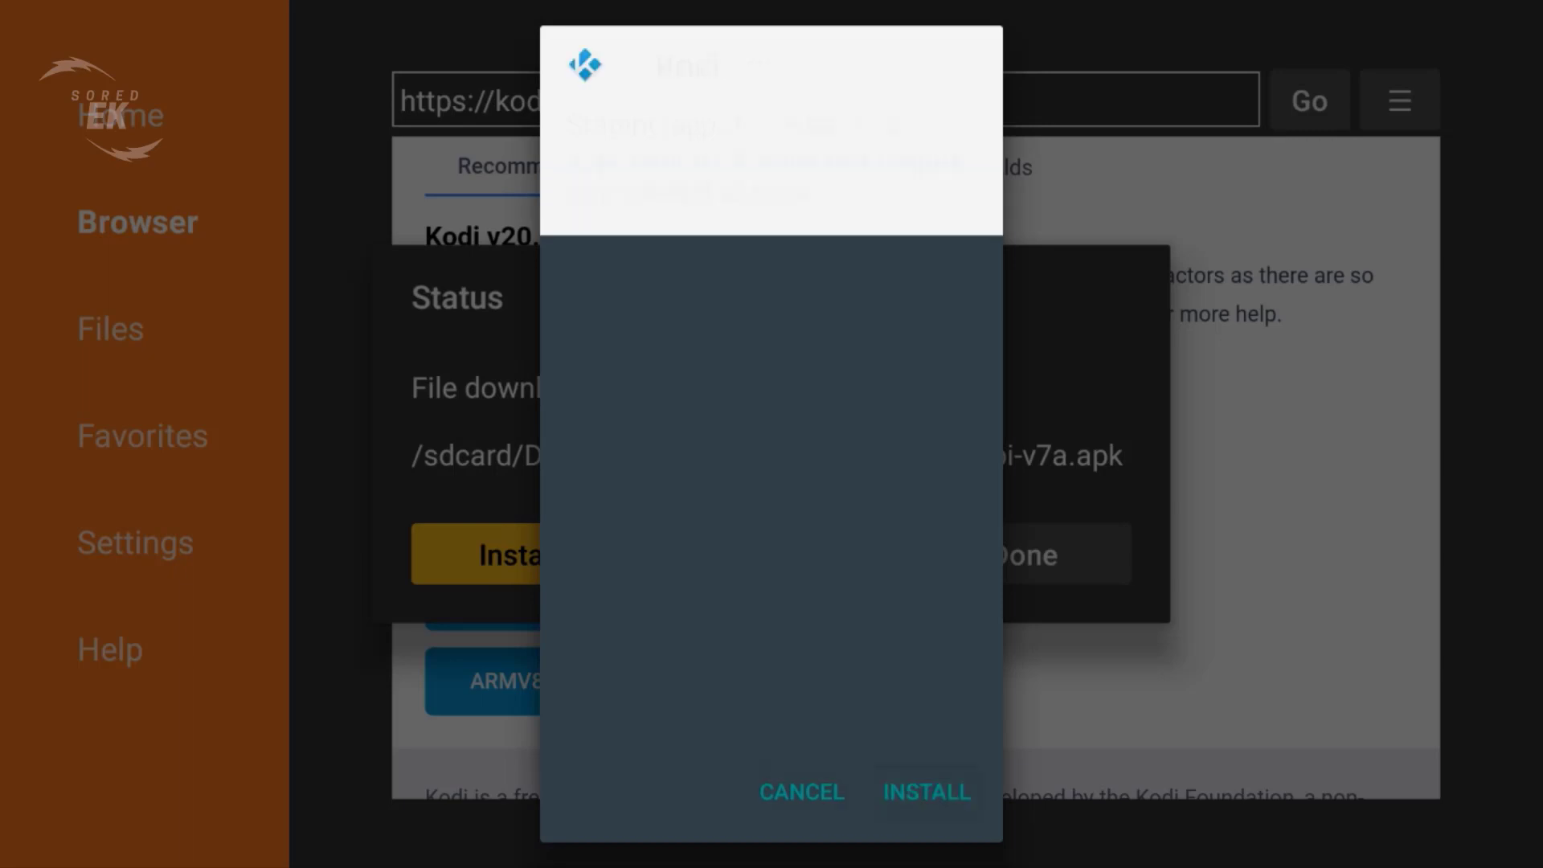
pyautogui.click(924, 792)
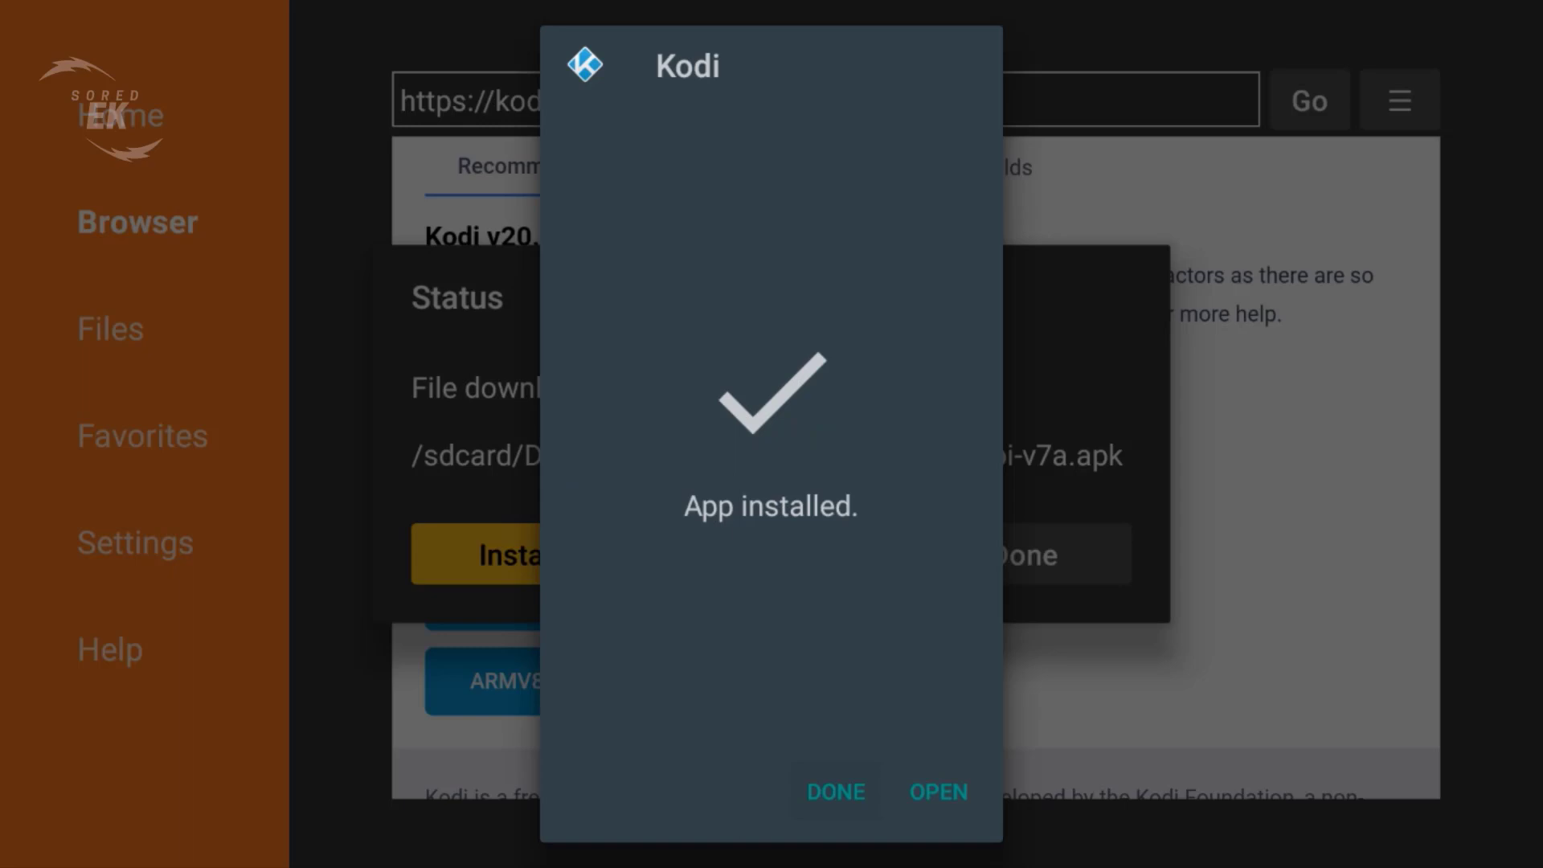
pyautogui.click(935, 790)
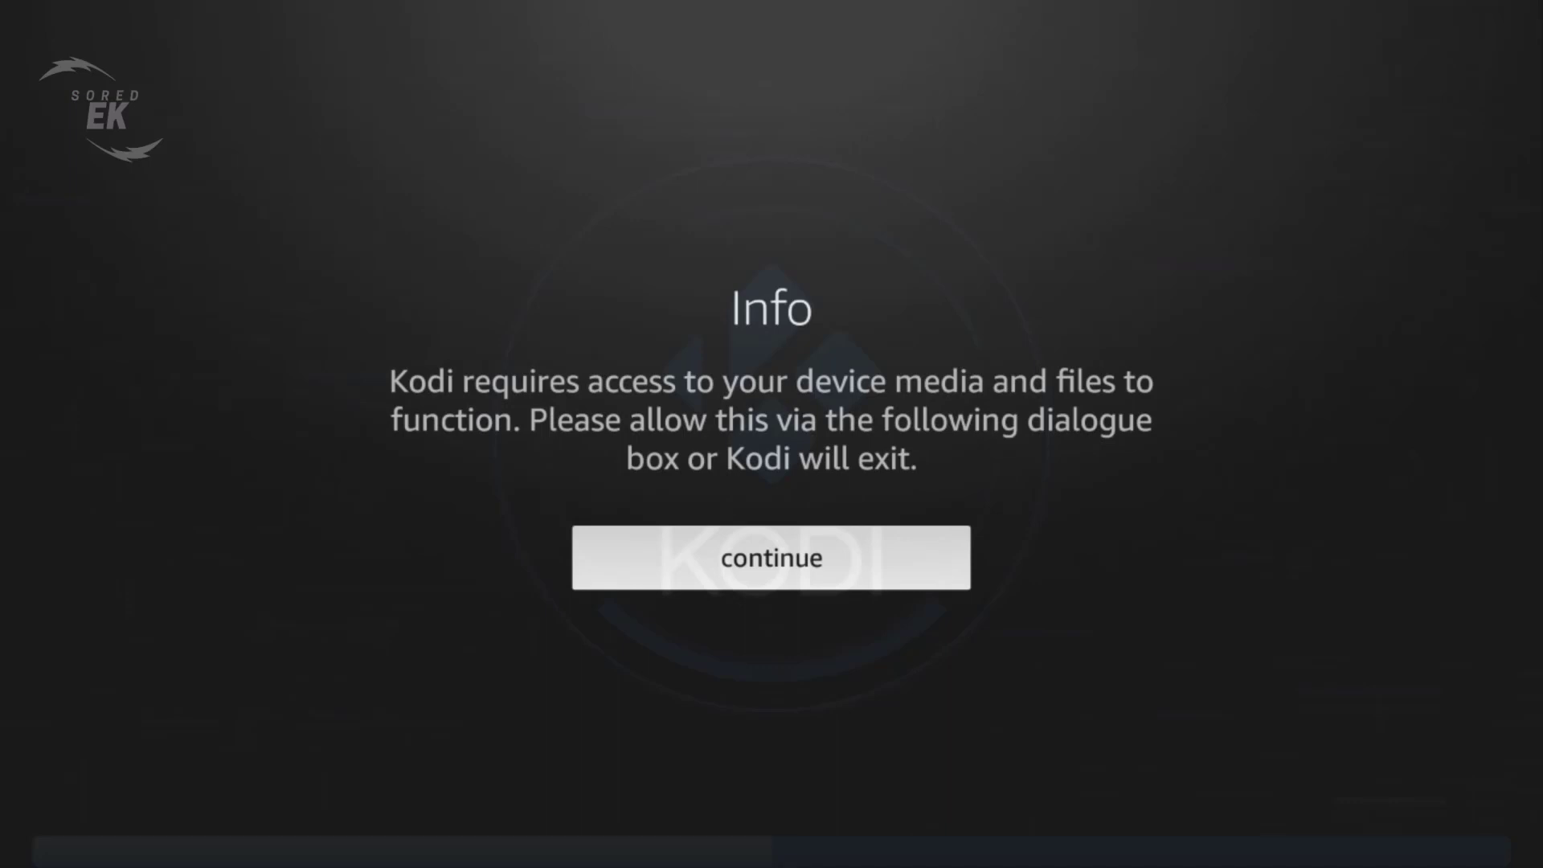
# Continue past the Info notice and allow Kodi access to photos, media and files
pyautogui.click(770, 557)
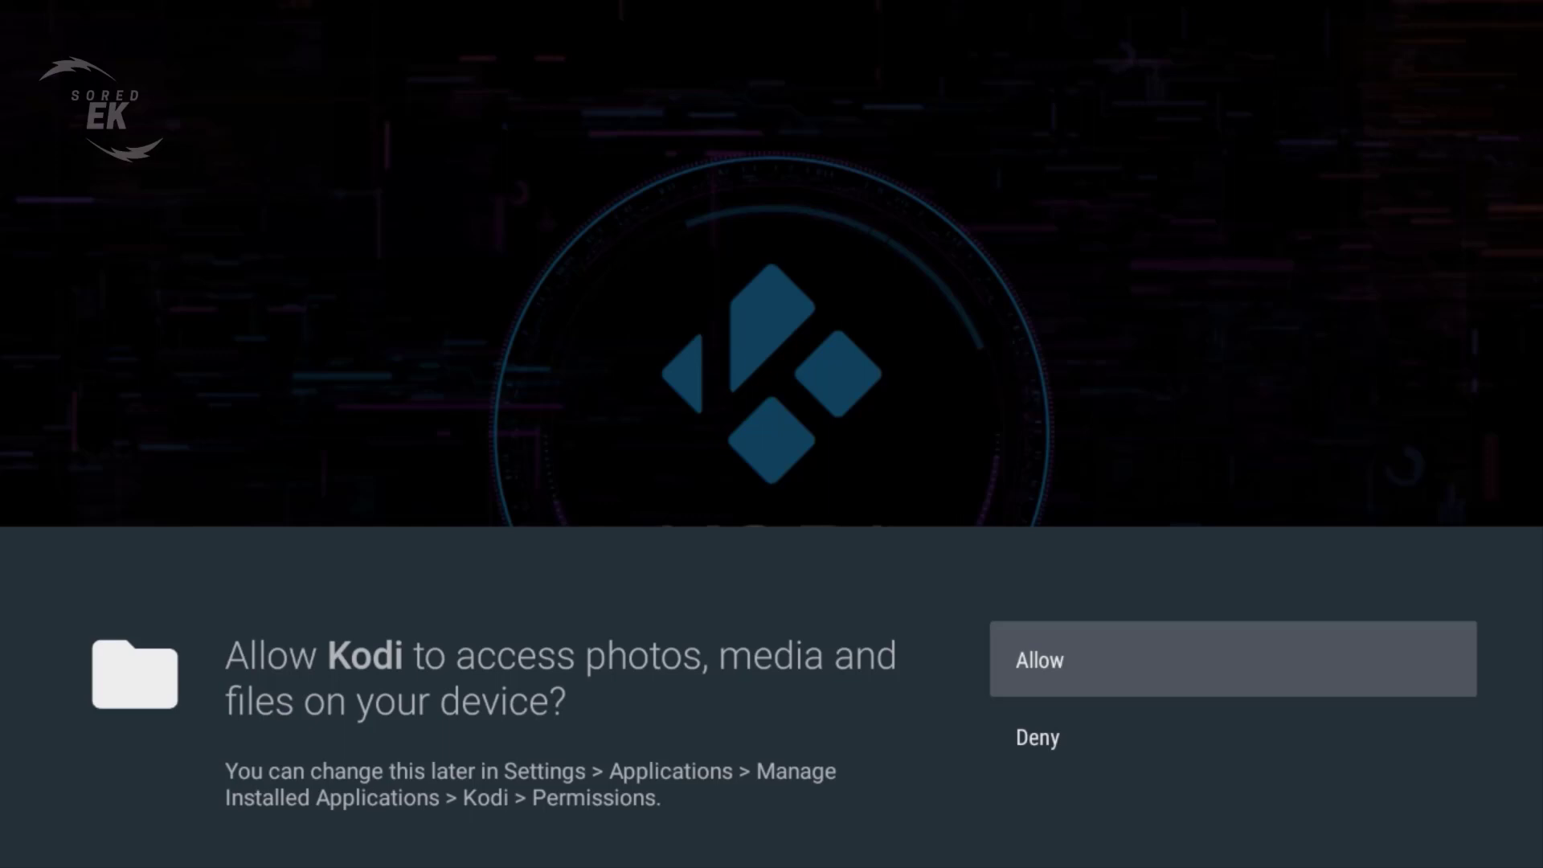
pyautogui.click(1231, 659)
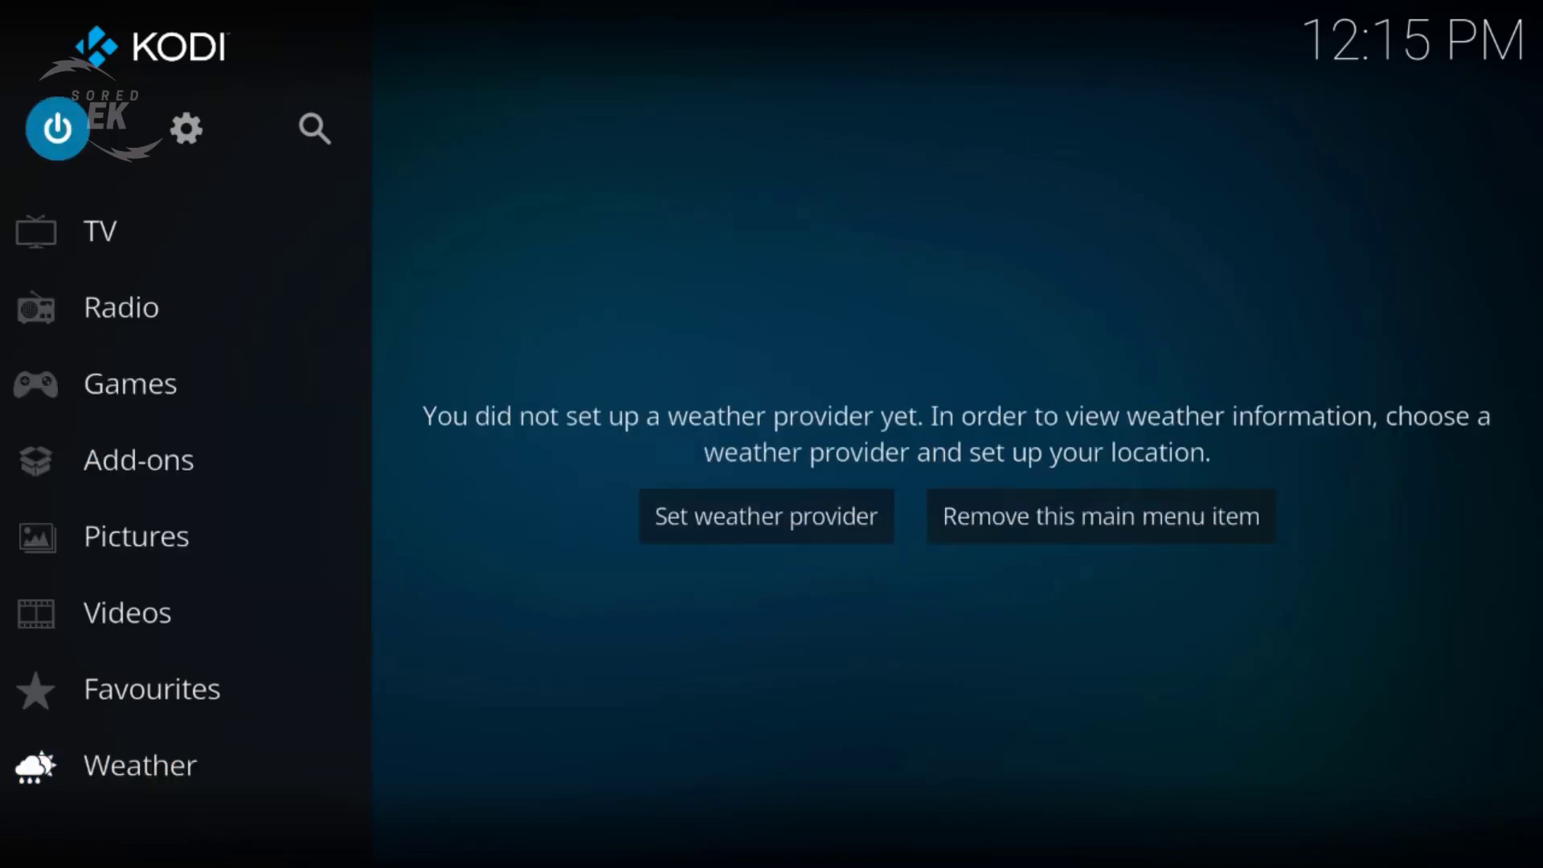
# Open System information from the settings gear, confirming Kodi version 20.2
pyautogui.click(186, 128)
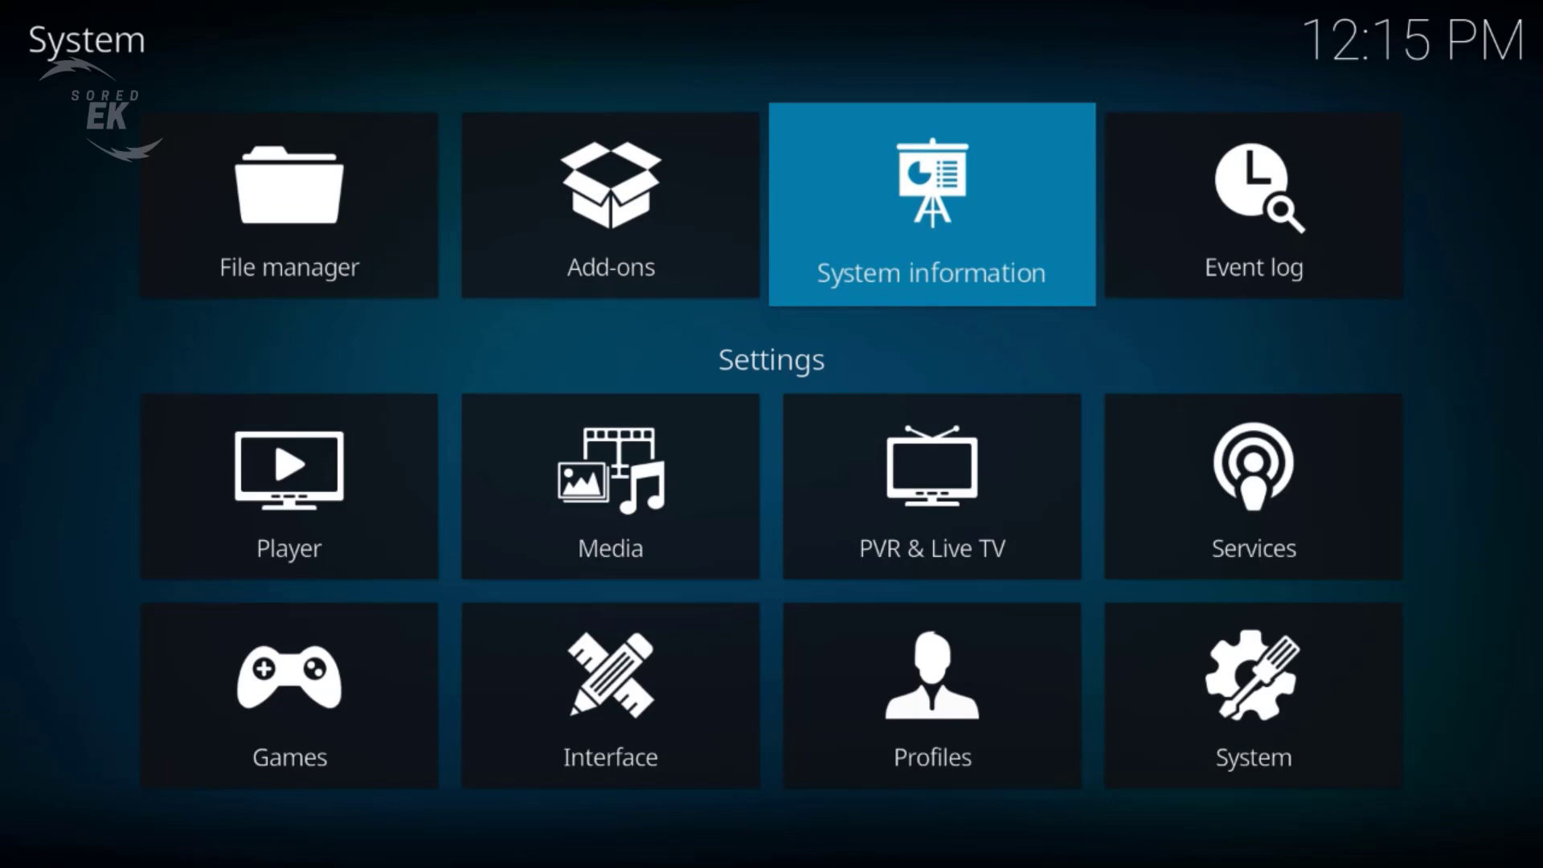
pyautogui.click(930, 204)
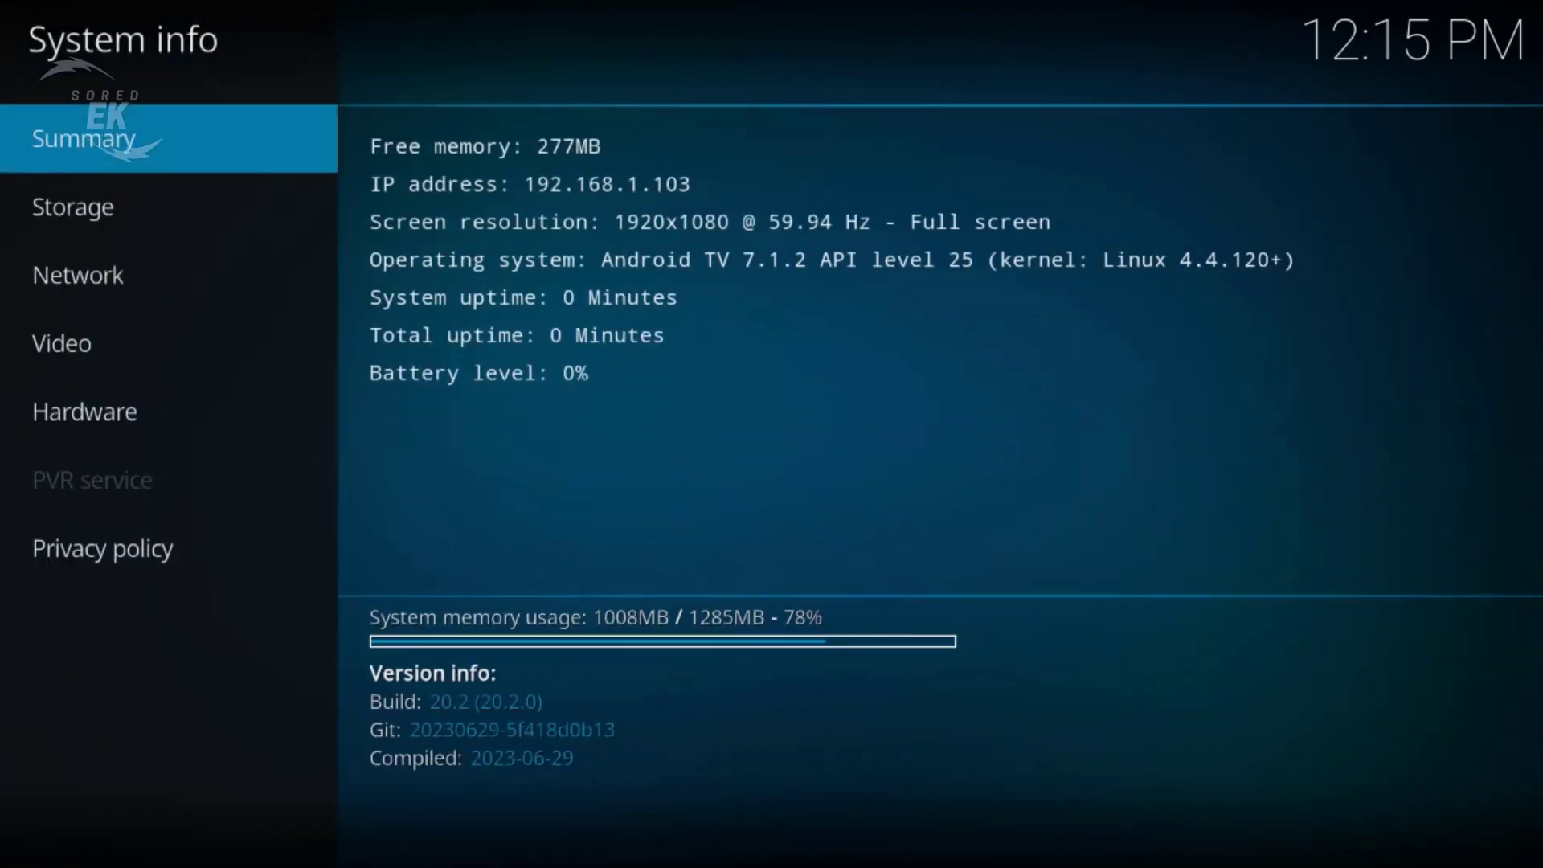